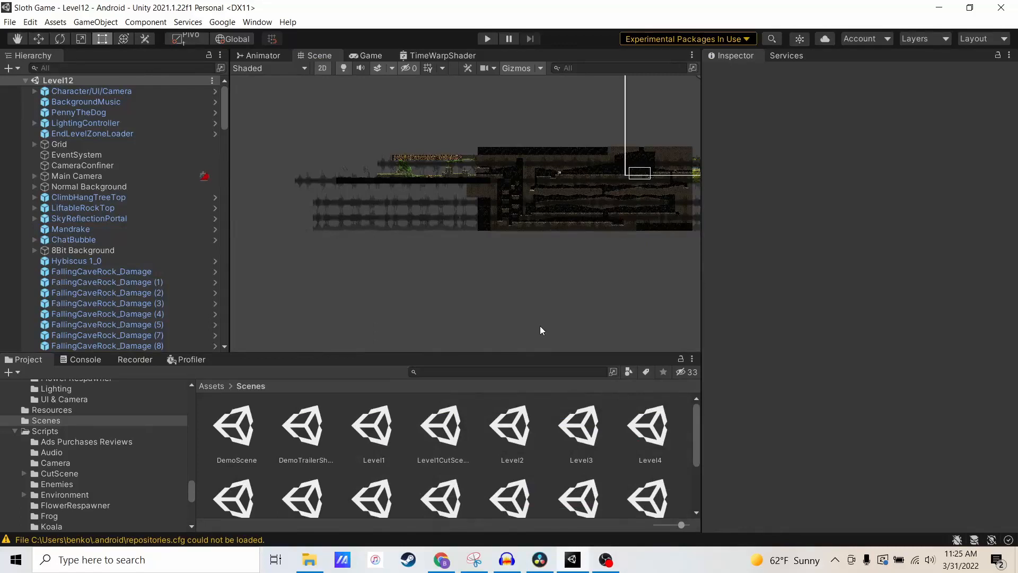
mouse_move(551, 242)
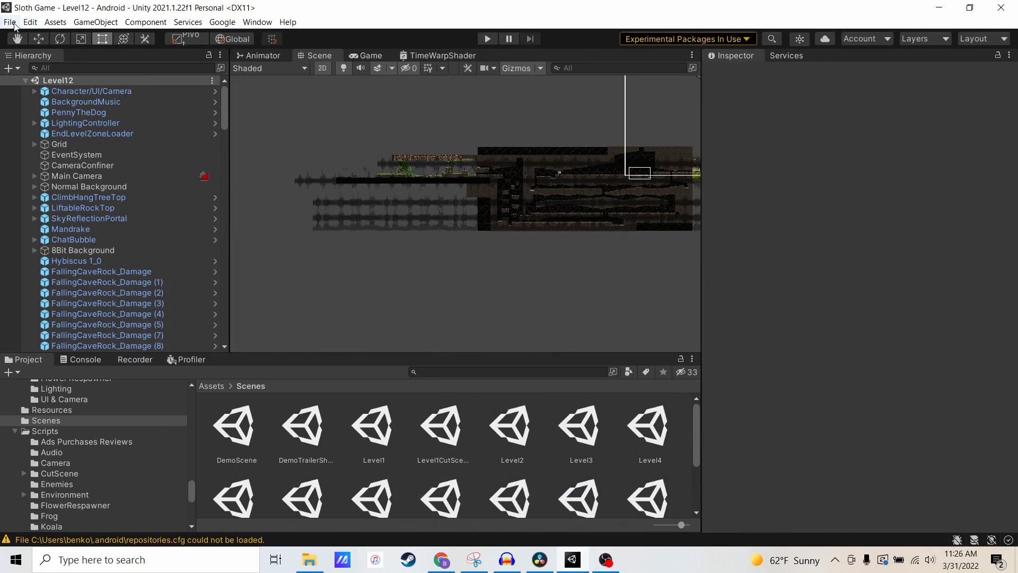
Step: Bring up Unity's Build Settings for the Sloth Game project targeting Android
click(10, 22)
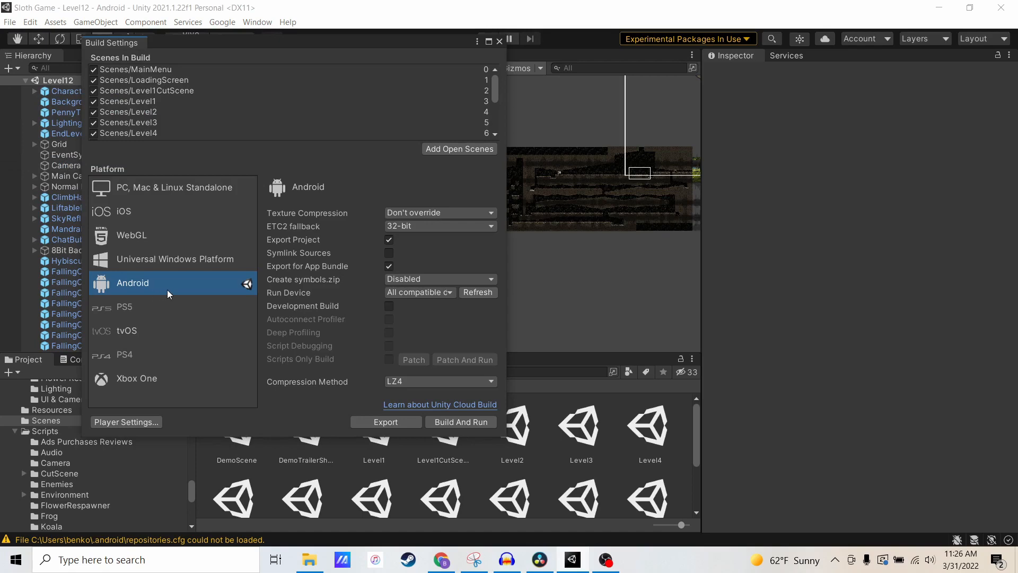
Step: Review Android Player Settings: custom keystore, version 1.0.31 and bundle version code 31
click(126, 421)
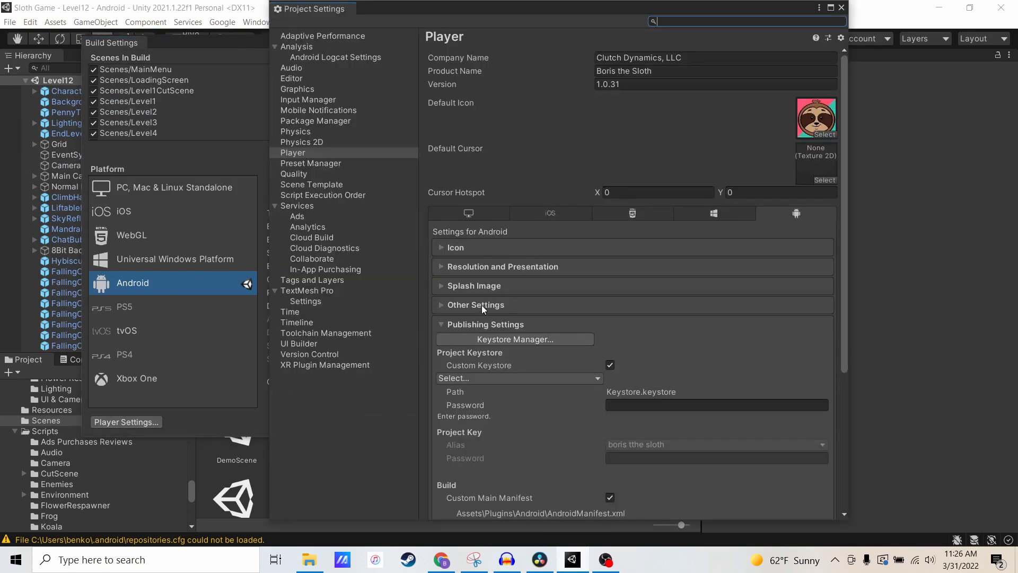
scroll(down, 3)
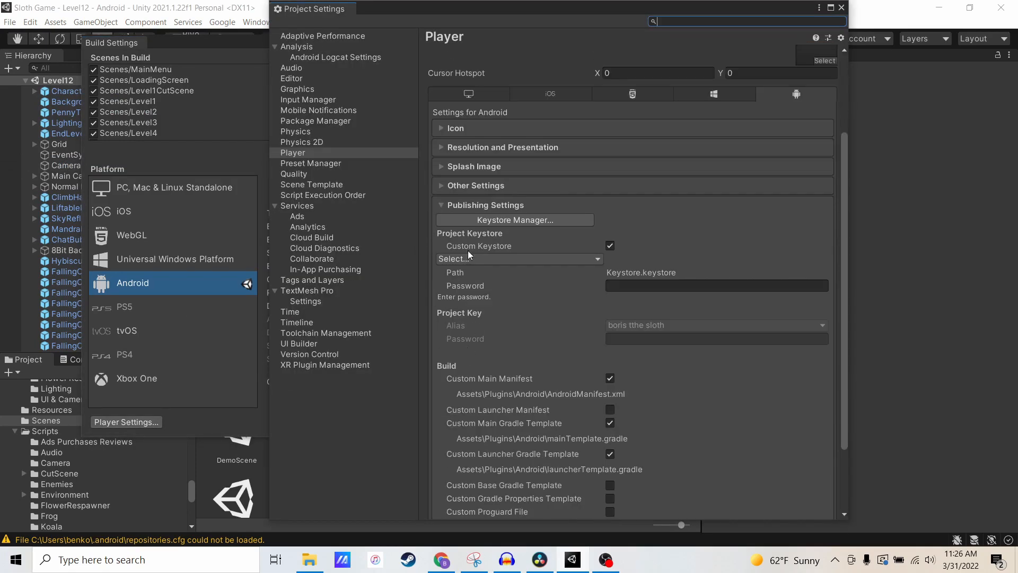
scroll(down, 3)
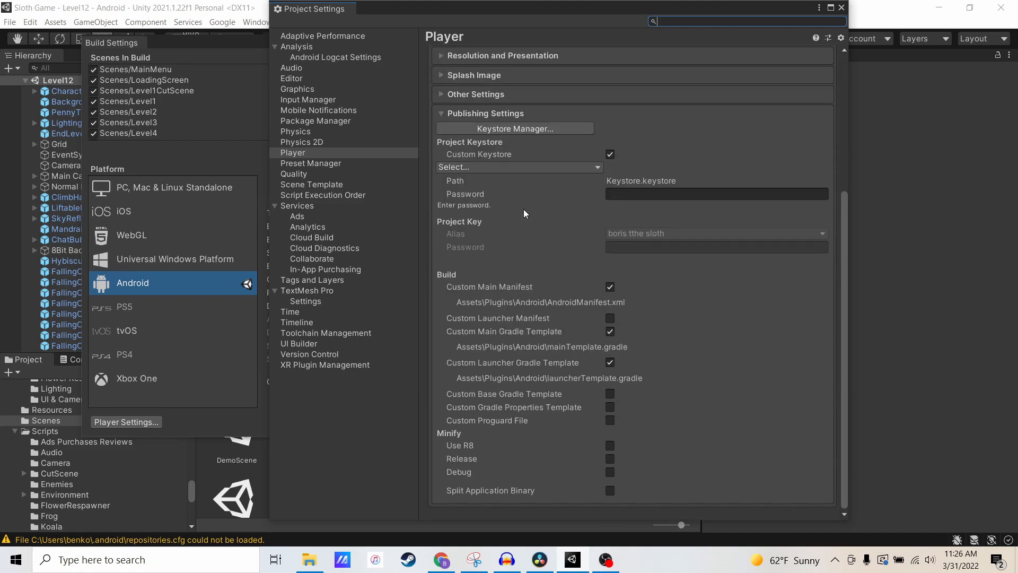
click(714, 194)
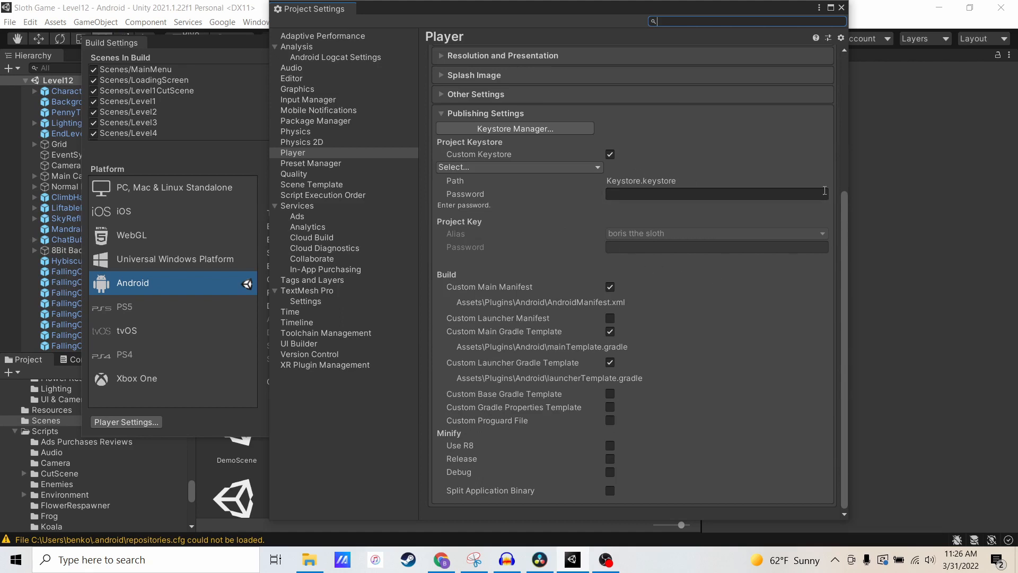
mouse_move(647, 148)
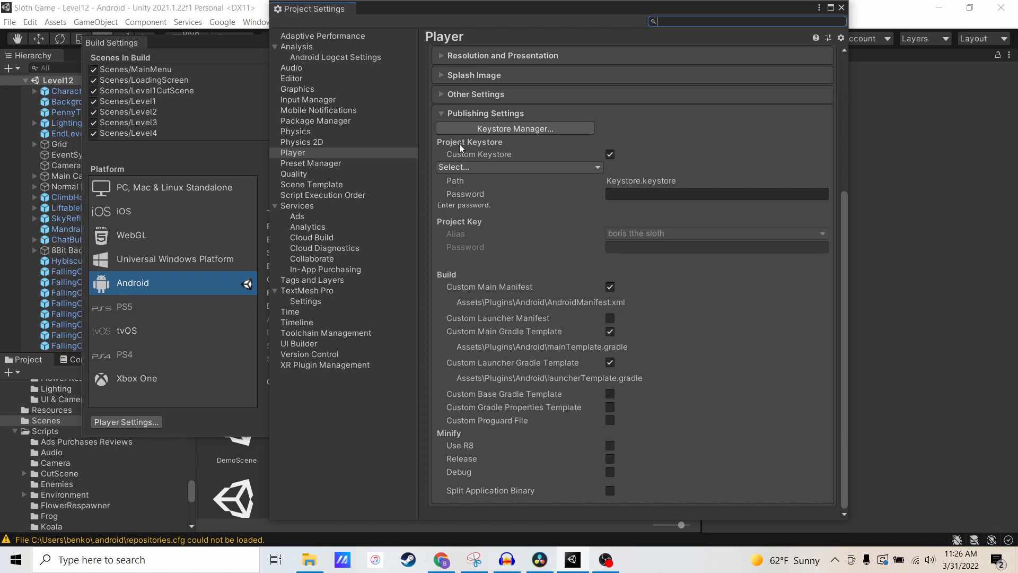
mouse_move(495, 259)
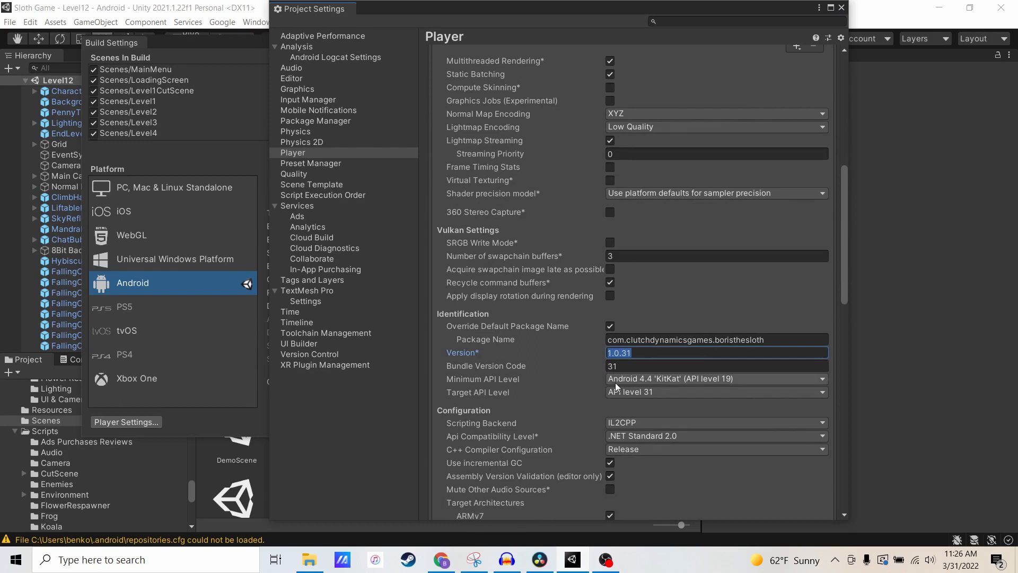
mouse_move(613, 386)
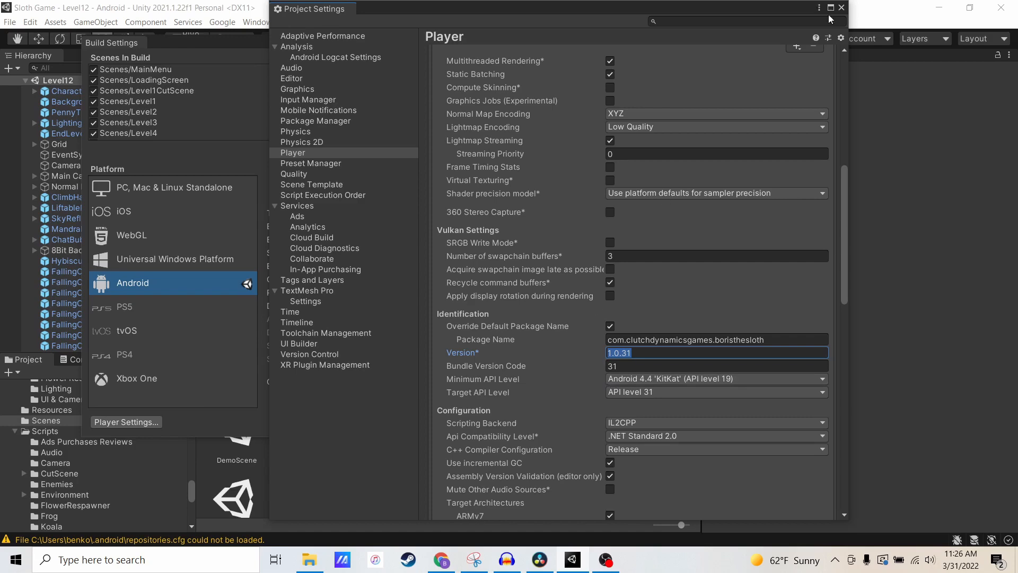
Step: Close Project Settings and keep Export Project and Export for App Bundle enabled
click(841, 7)
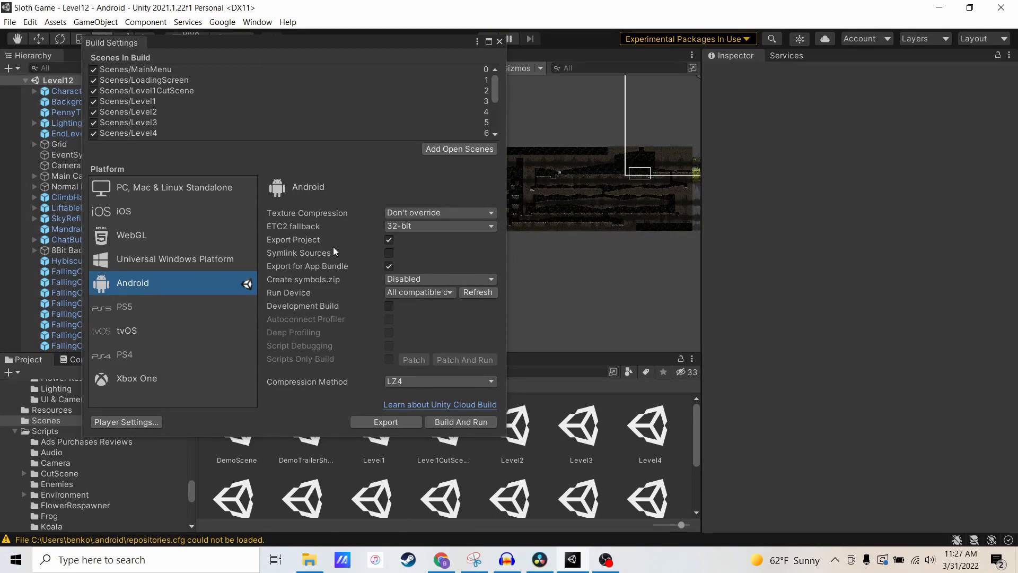
click(389, 240)
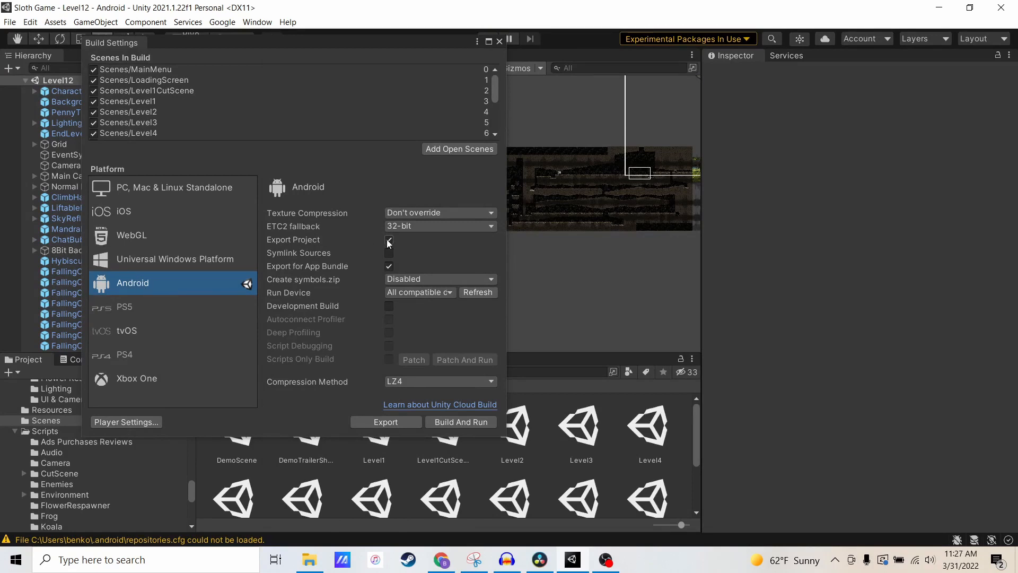
click(389, 240)
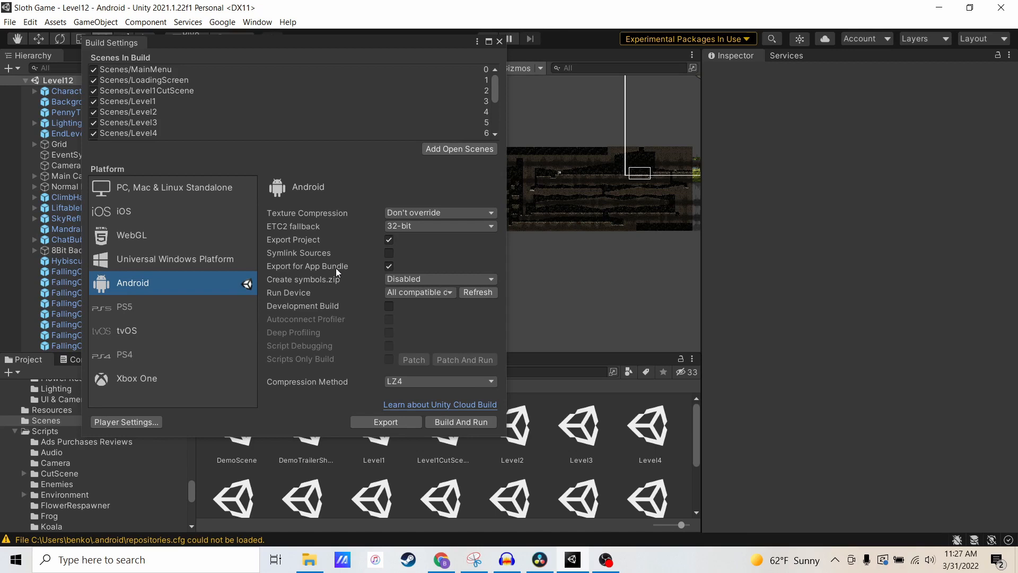
mouse_move(277, 340)
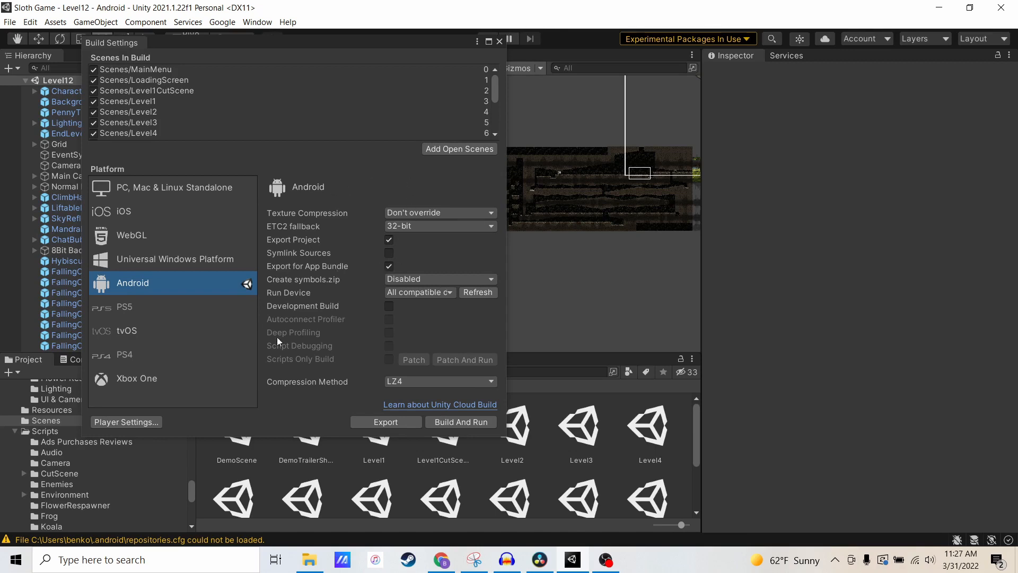
mouse_move(331, 377)
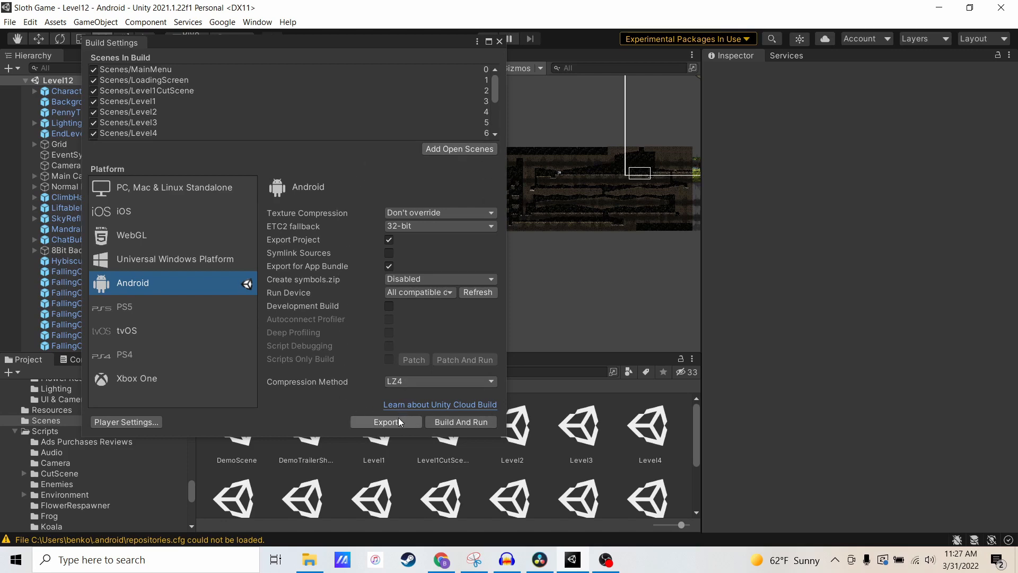
Step: Export the Android project into the AndroidBuildBorisTutorial folder
click(386, 422)
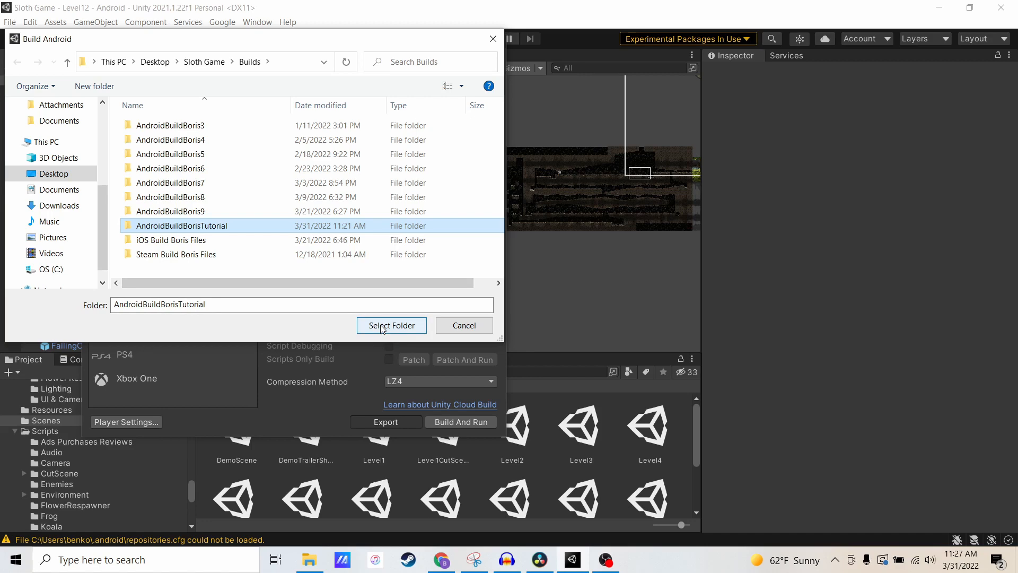
click(390, 326)
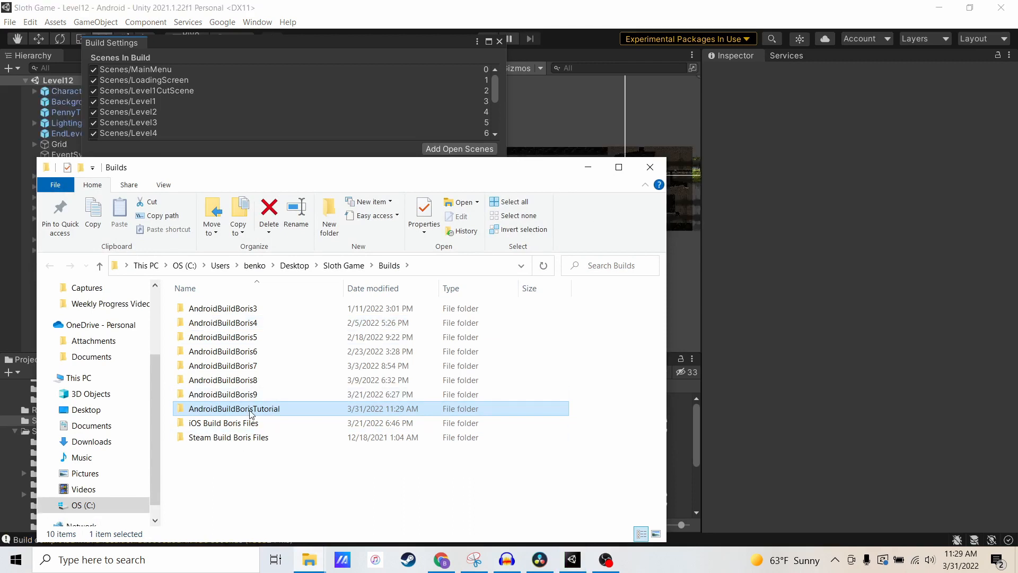
Step: Open the exported AndroidBuildBorisTutorial folder in File Explorer
double_click(233, 408)
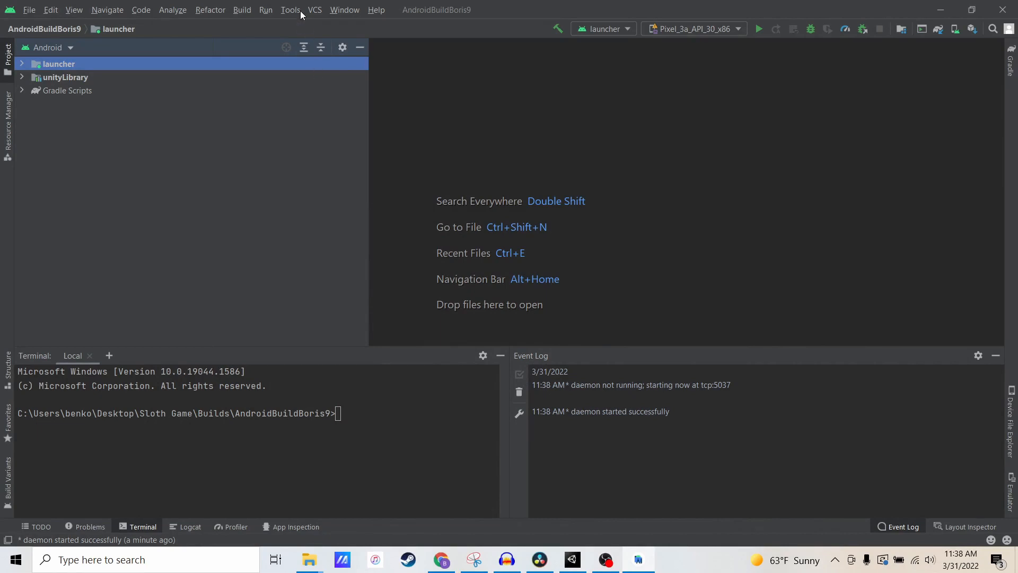
click(291, 10)
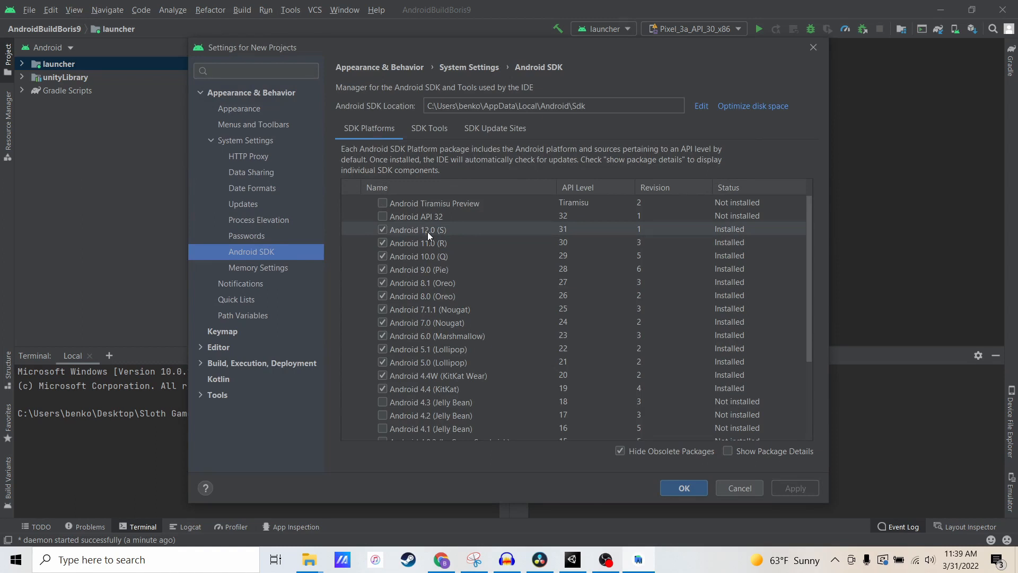
mouse_move(438, 236)
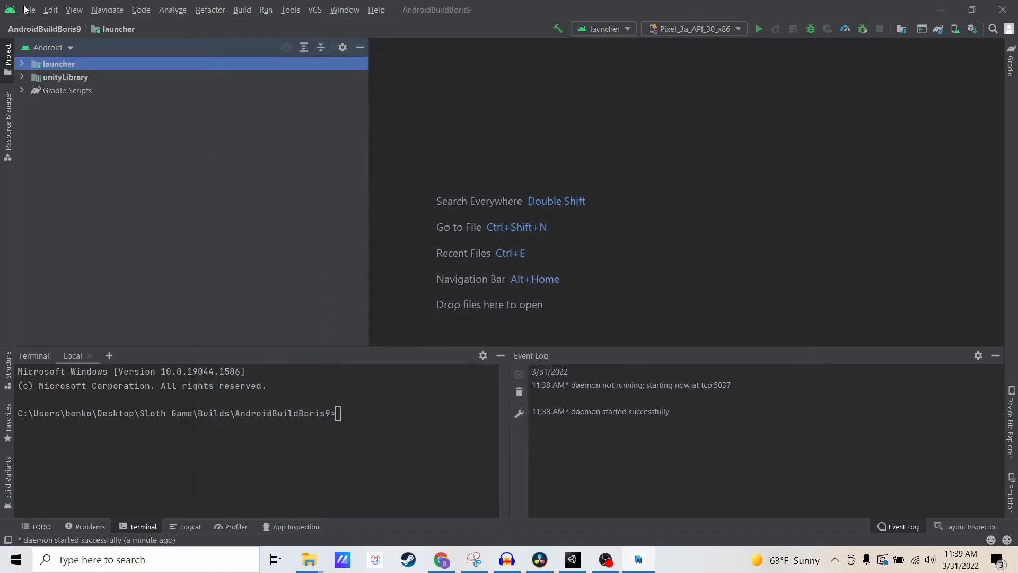
Step: Import the AndroidBuildBorisTutorial Gradle project, accepting the whitespace-in-path warning
click(28, 10)
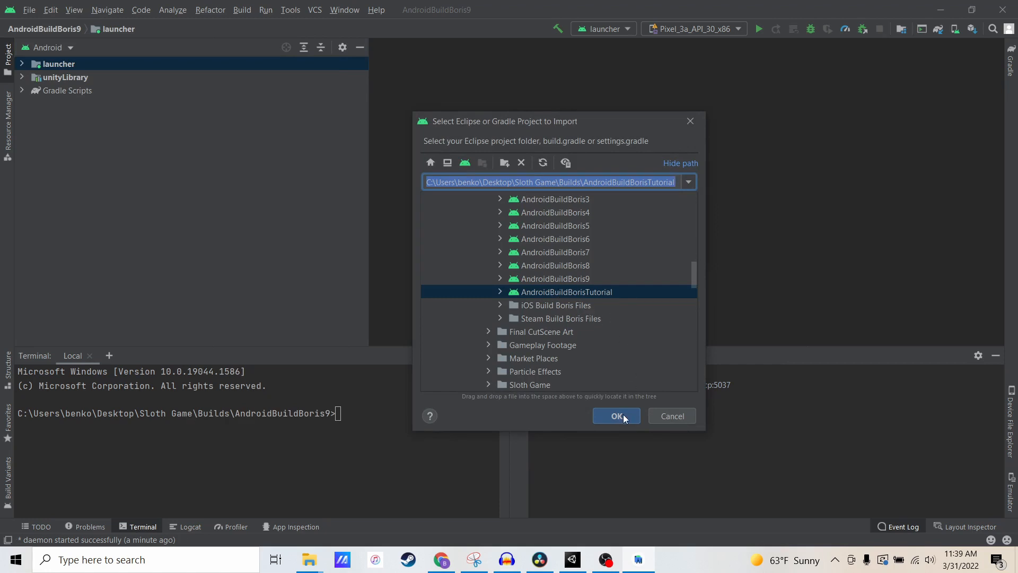
click(616, 416)
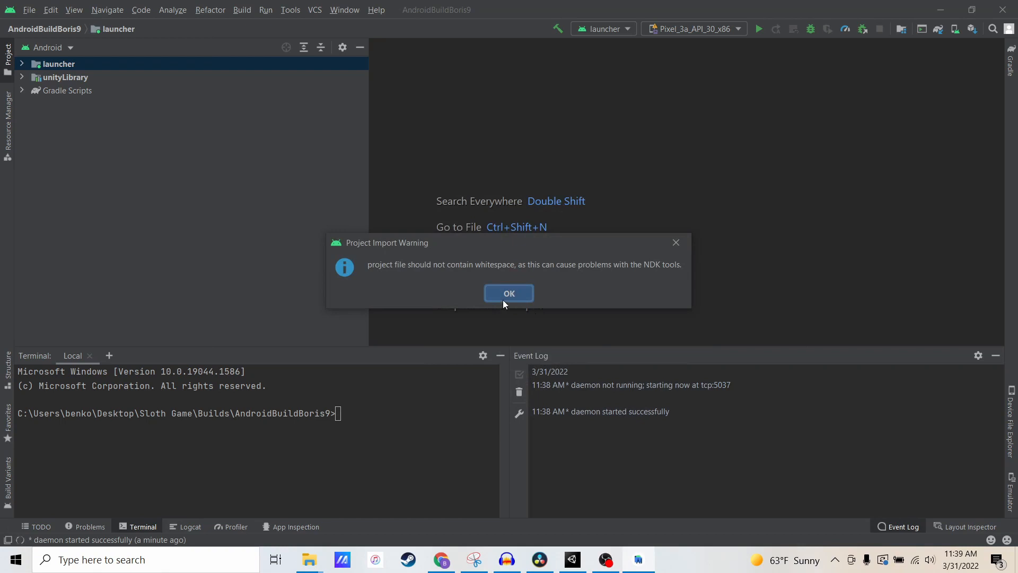
click(508, 293)
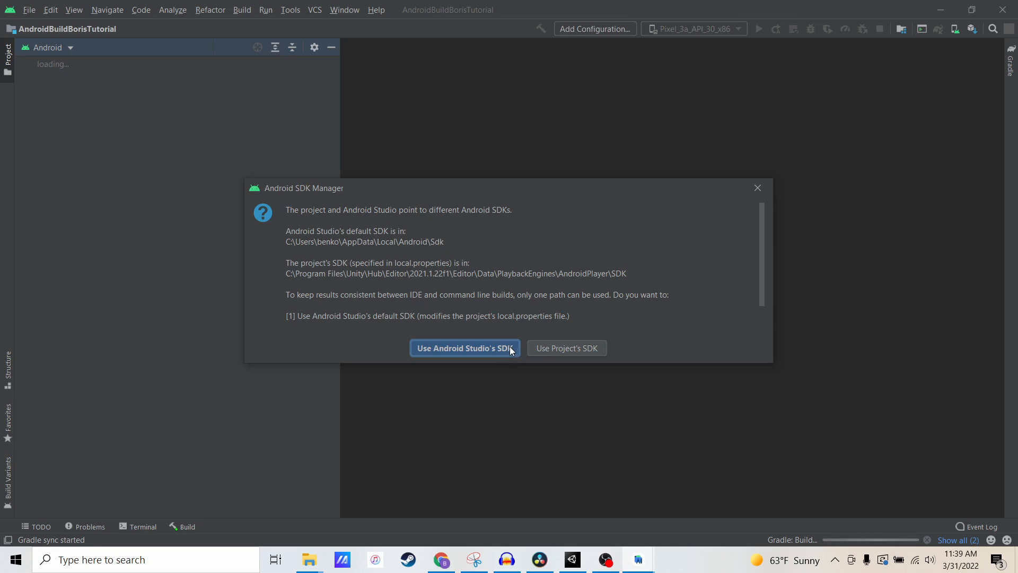
Step: Finish loading the project and open the recommended Android Gradle Plugin upgrade
click(464, 348)
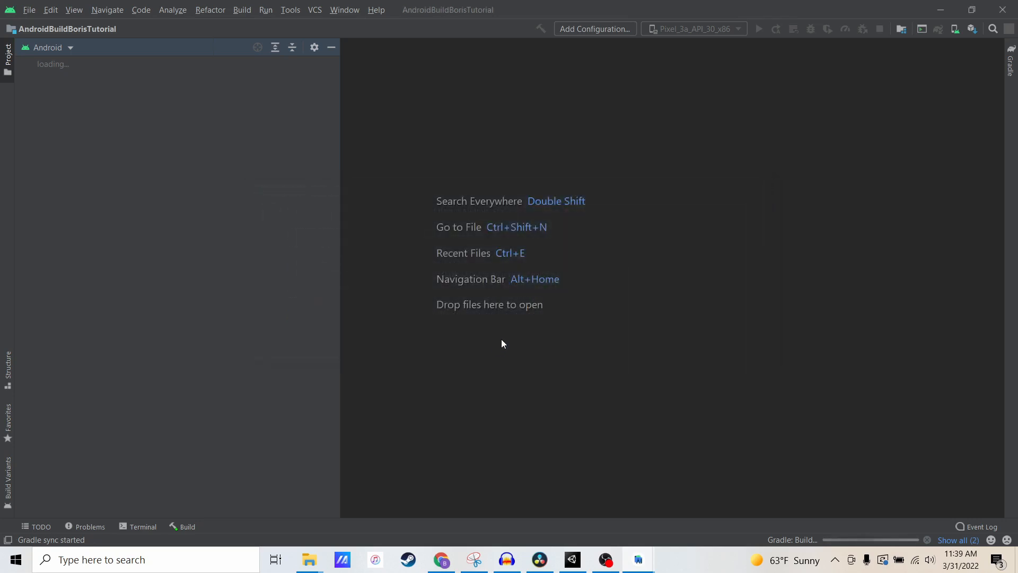
mouse_move(504, 341)
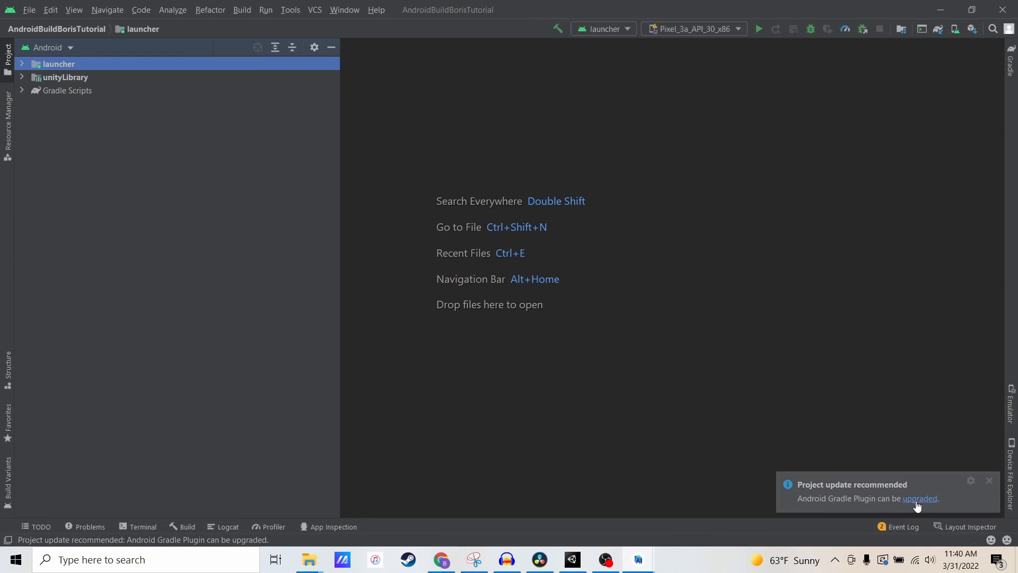
click(920, 499)
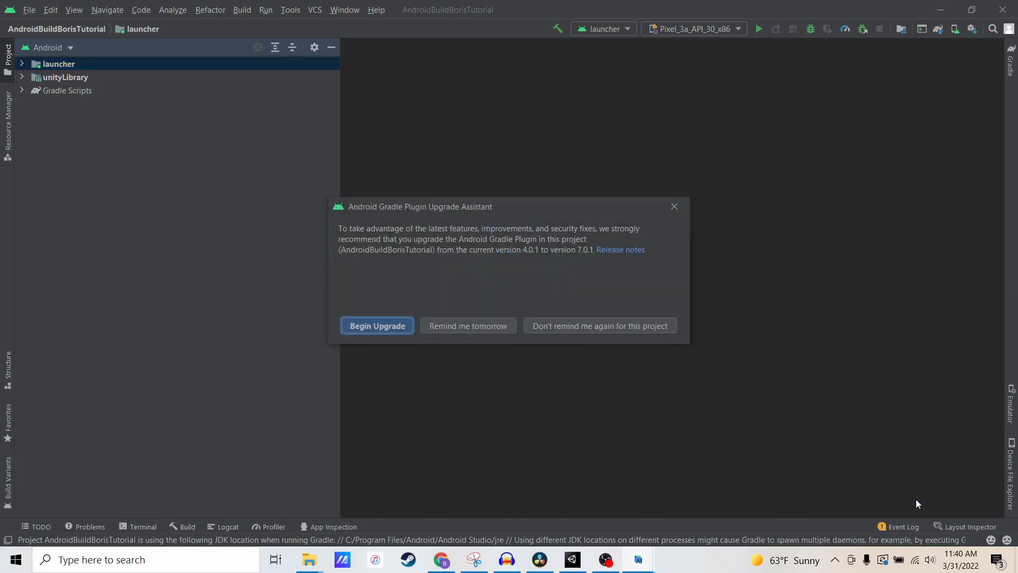
mouse_move(486, 256)
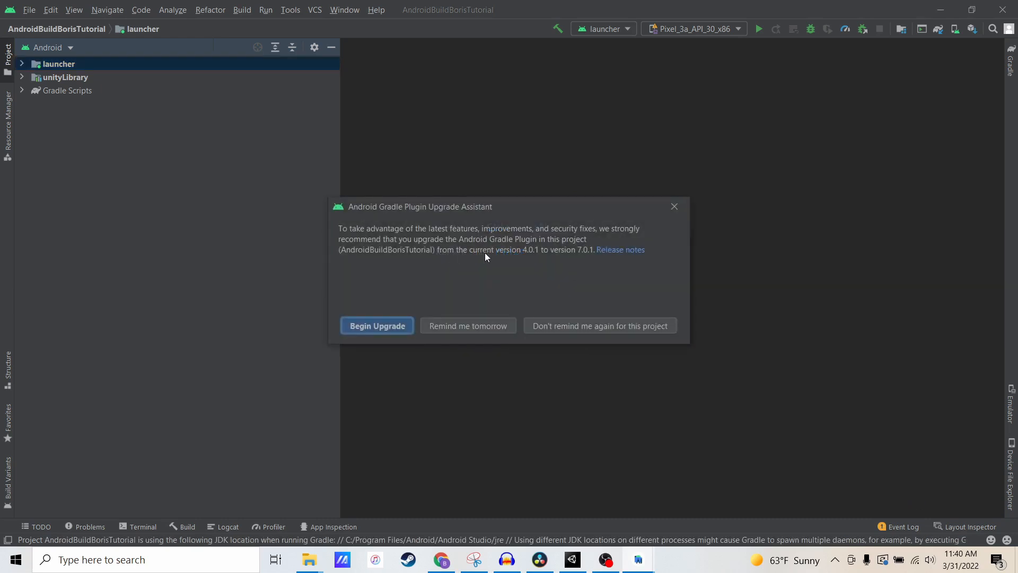
mouse_move(548, 265)
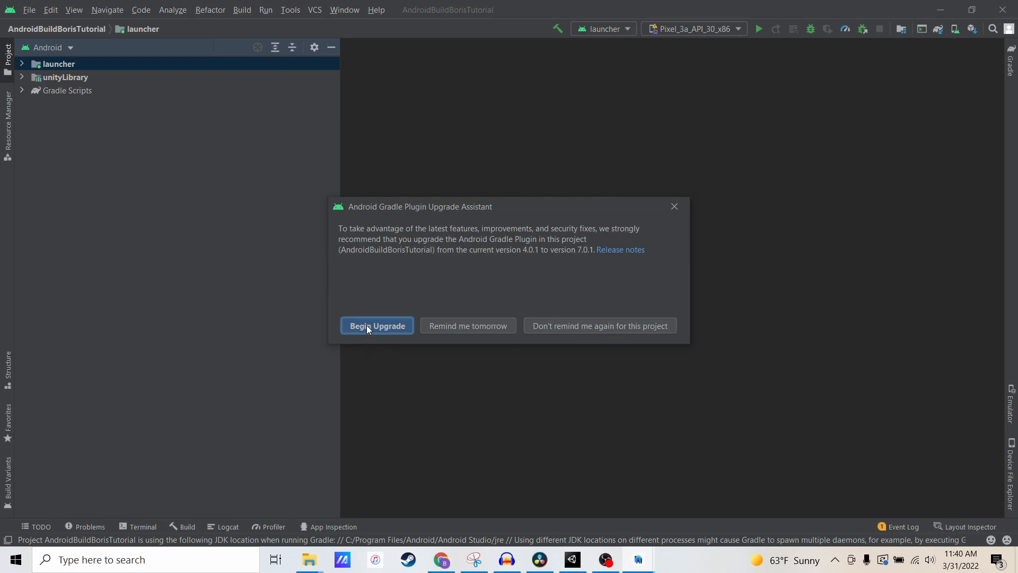
Step: Run the Upgrade Assistant to move the Android Gradle Plugin from 4.0.1 to 7.0.1
click(377, 326)
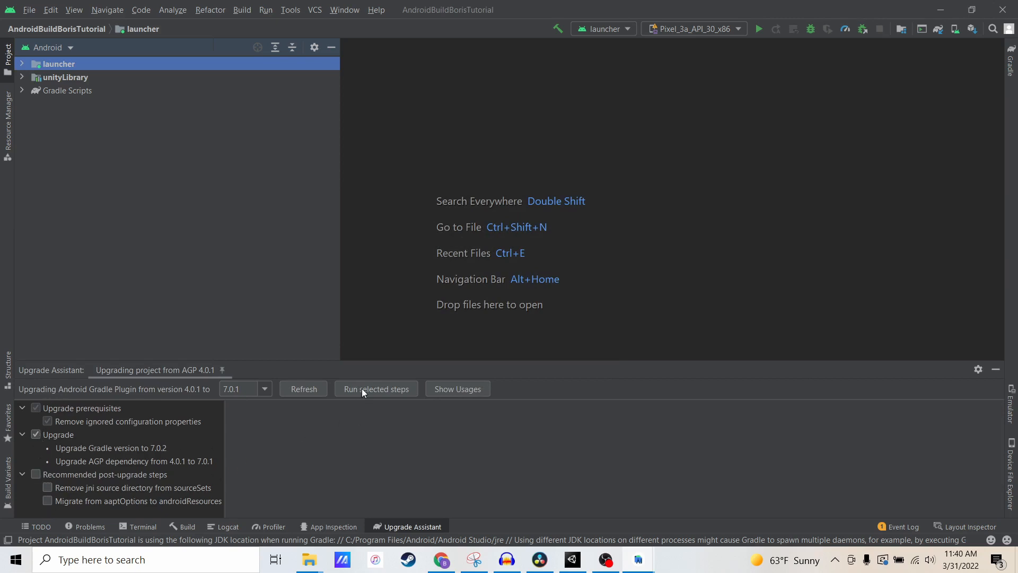
click(376, 388)
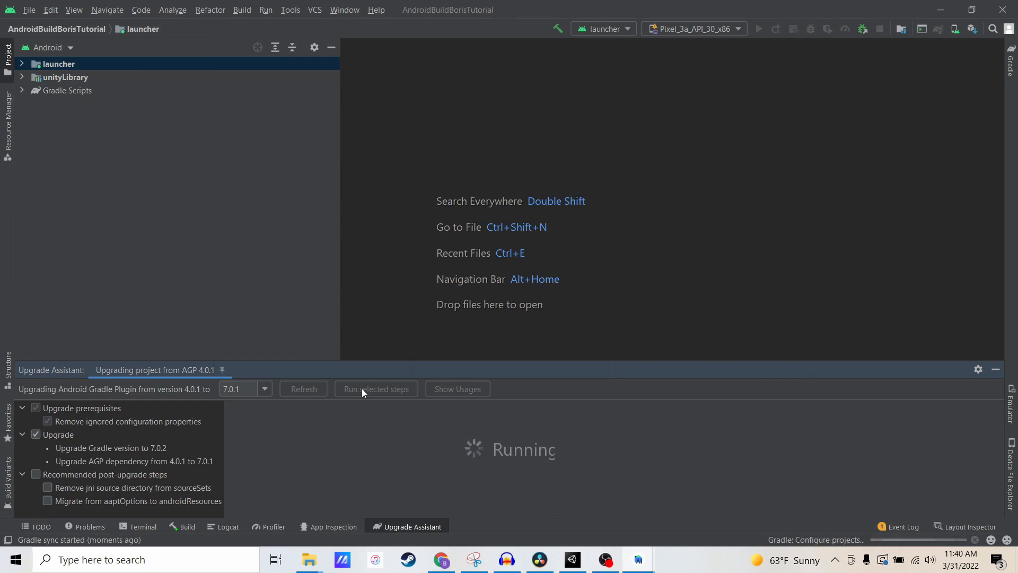
click(376, 388)
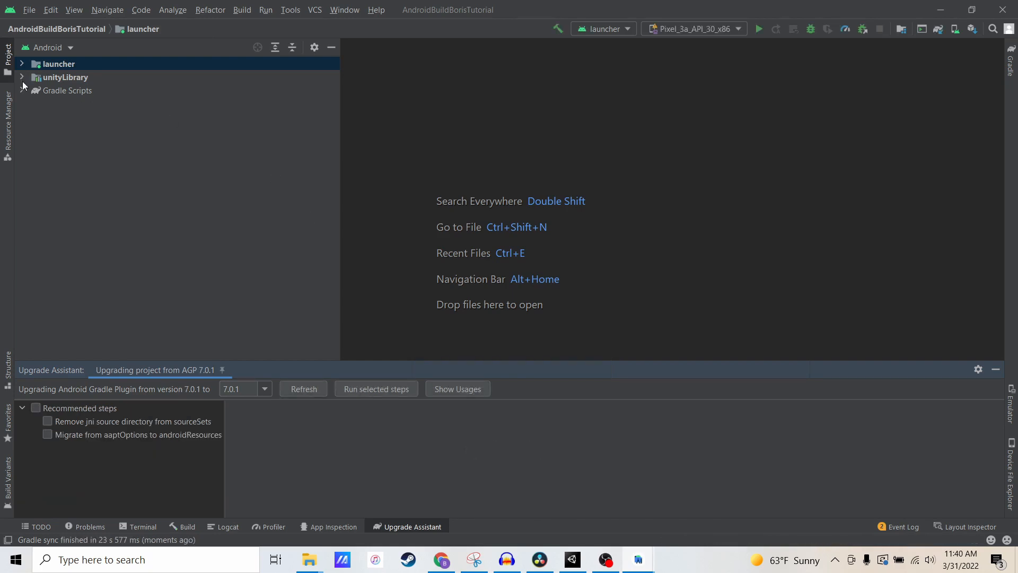
Step: Remove the android.enableR8=false line from gradle.properties under Gradle Scripts
click(21, 90)
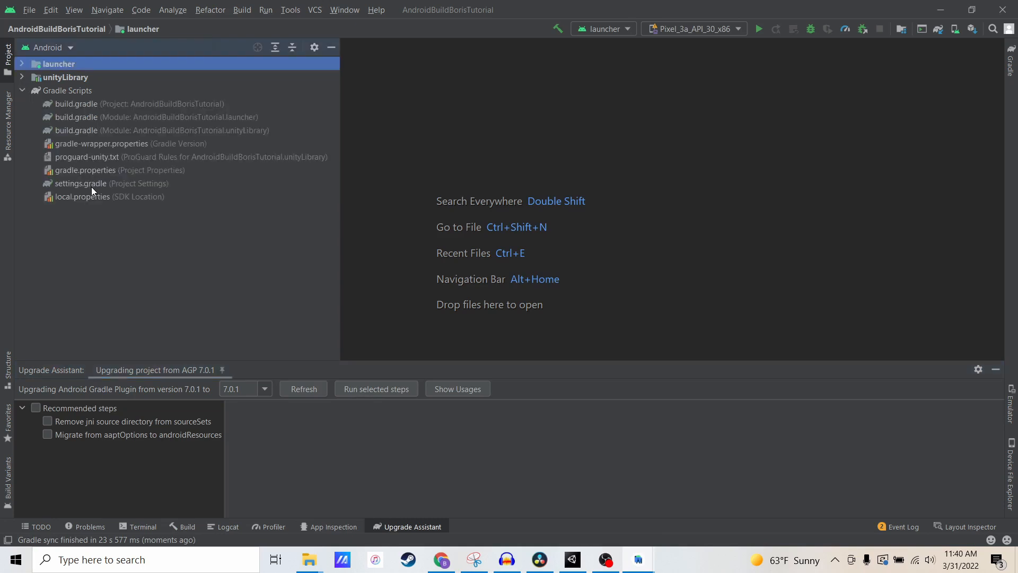
double_click(80, 184)
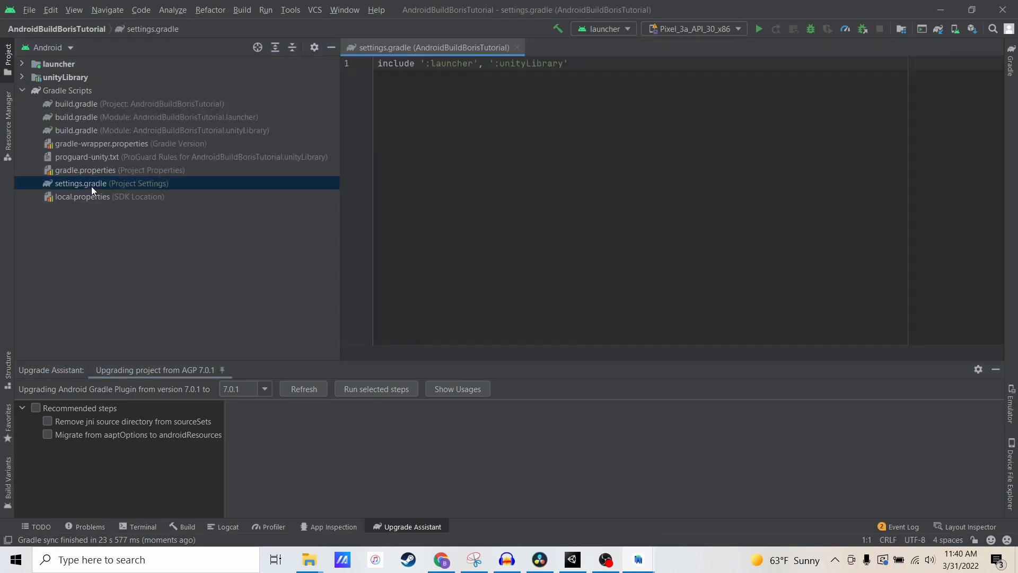
double_click(84, 169)
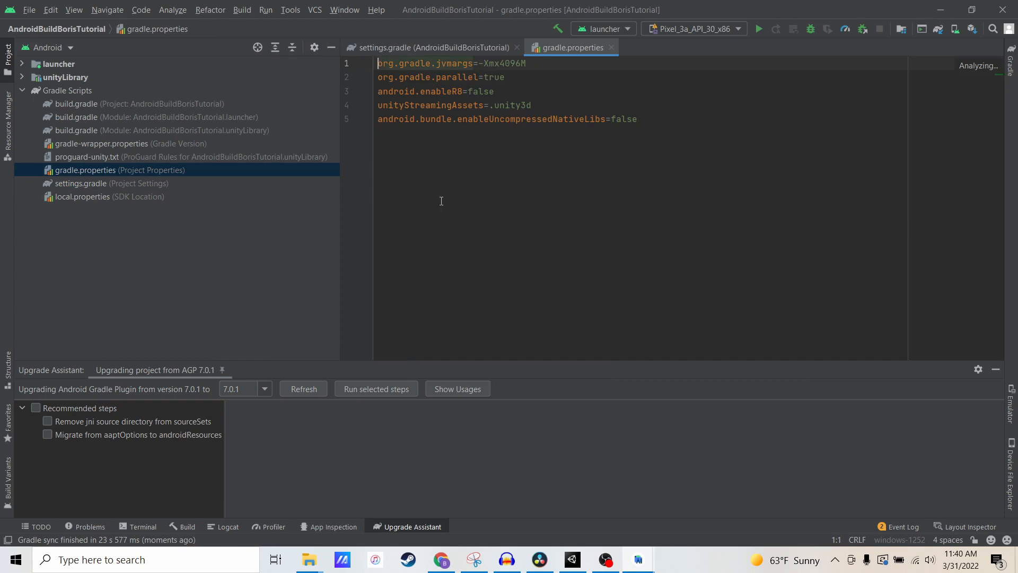
click(493, 91)
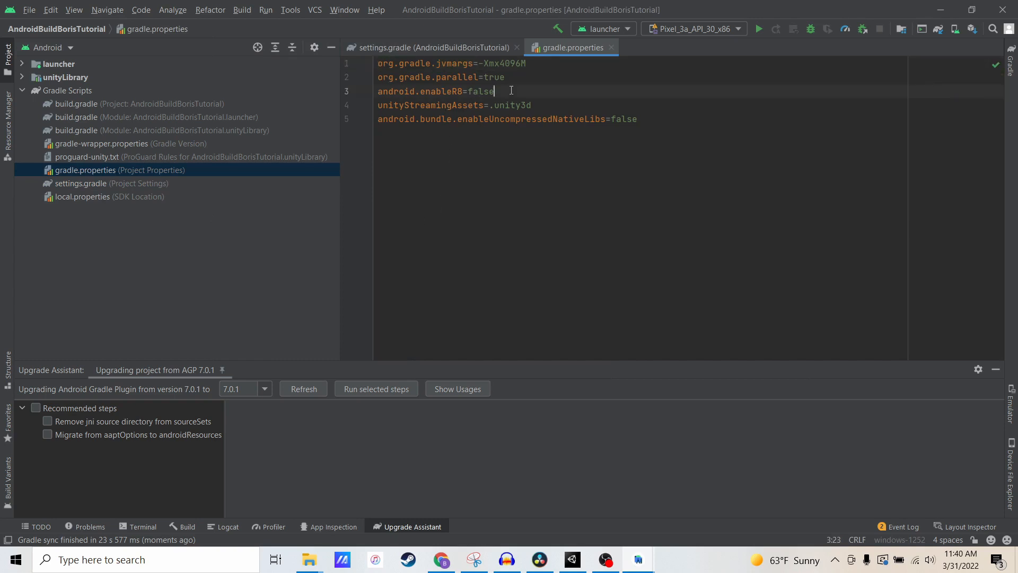
triple_click(433, 91)
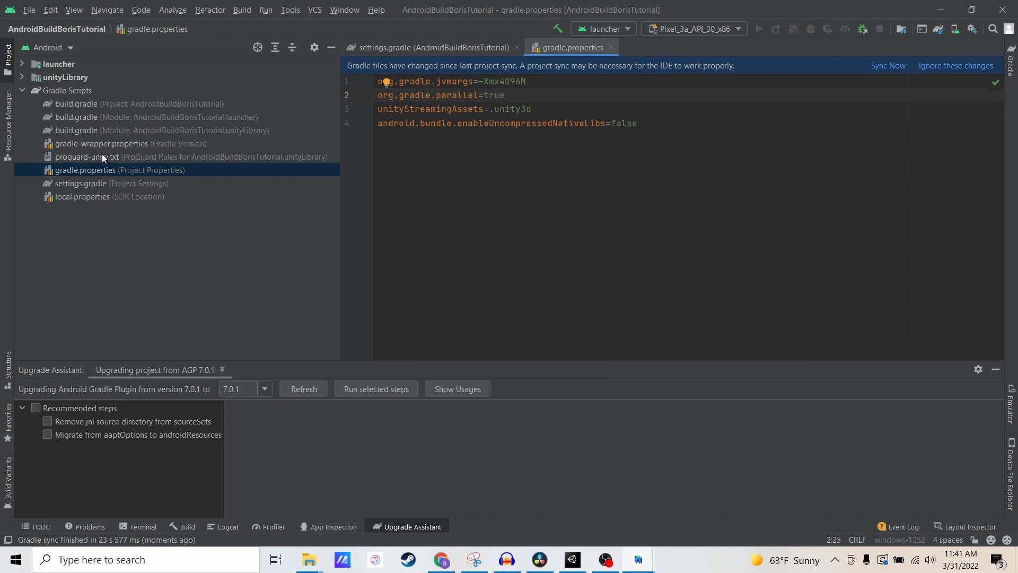
Step: Review unityLibrary's AndroidManifest.xml, highlighting the notification receiver's android:exported="true"
click(21, 76)
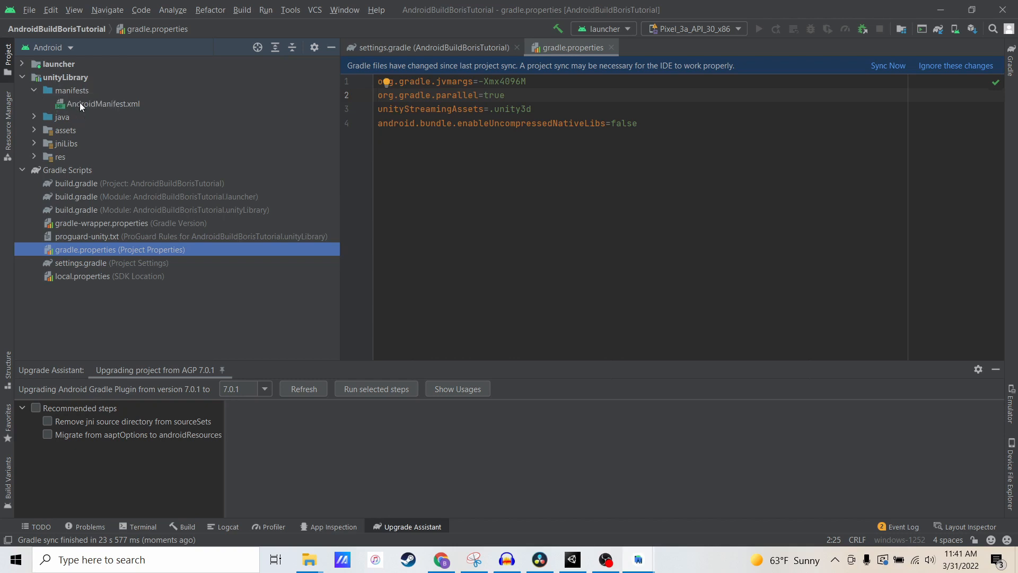
double_click(103, 104)
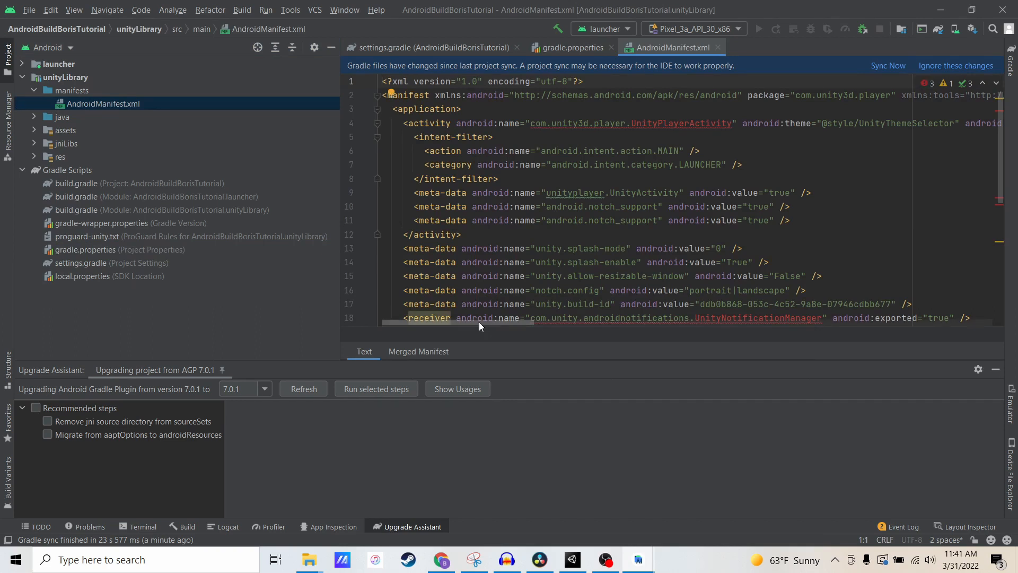
scroll(right, 3)
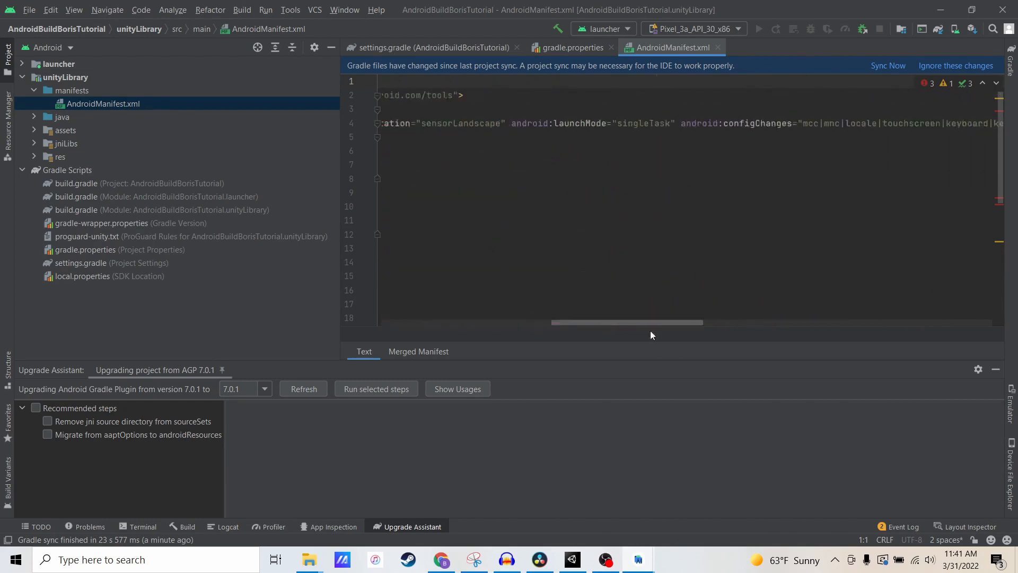
scroll(right, 3)
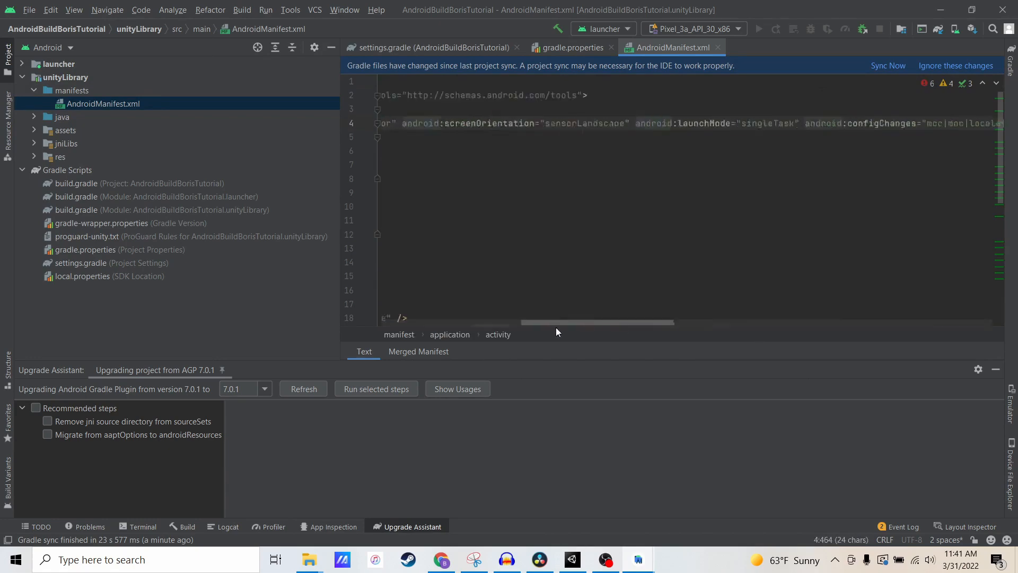
scroll(down, 3)
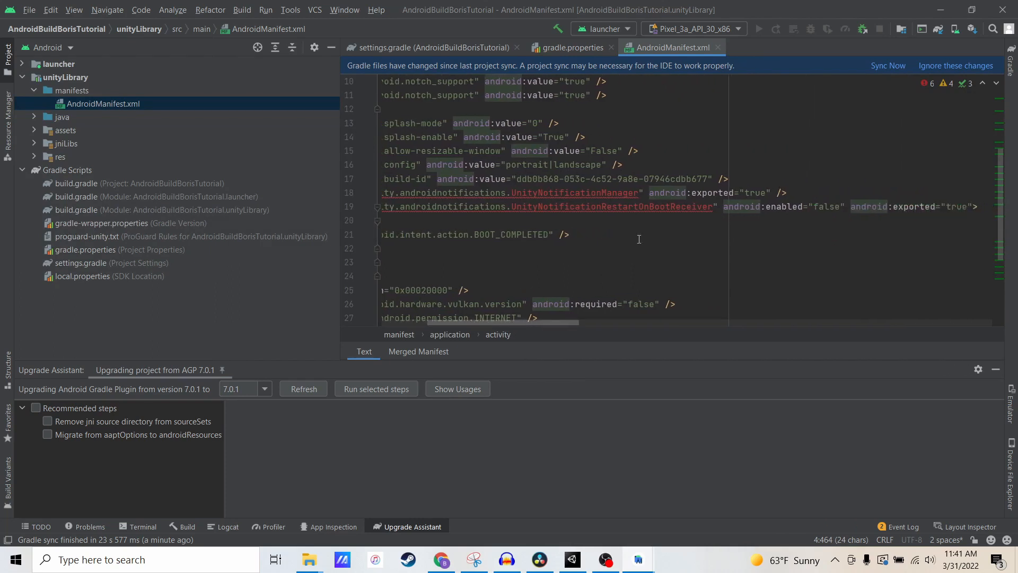
double_click(714, 192)
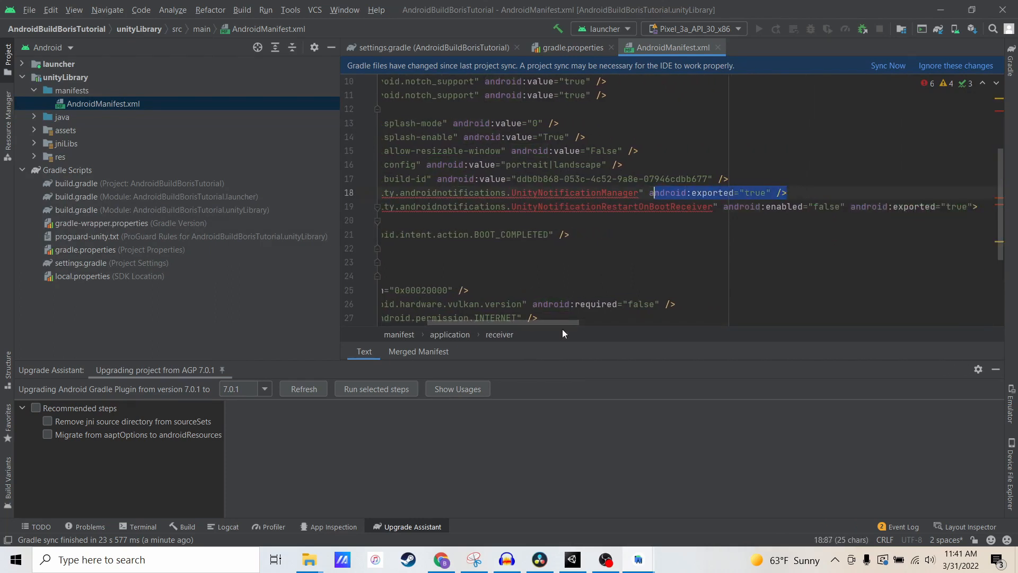
scroll(left, 3)
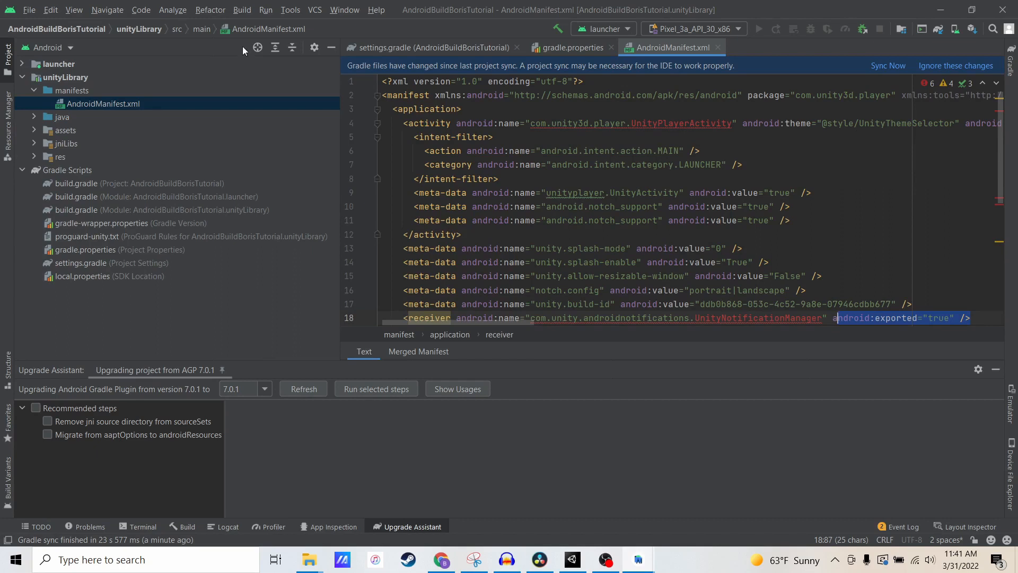
Step: Start the Generate Signed Bundle wizard from the Build menu with Android App Bundle as output
click(242, 10)
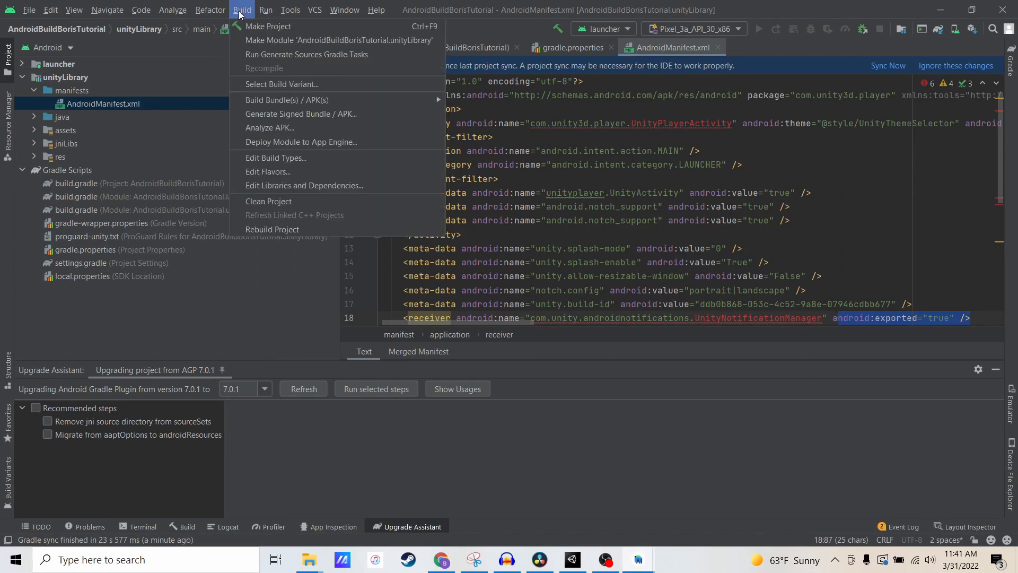
mouse_move(300, 114)
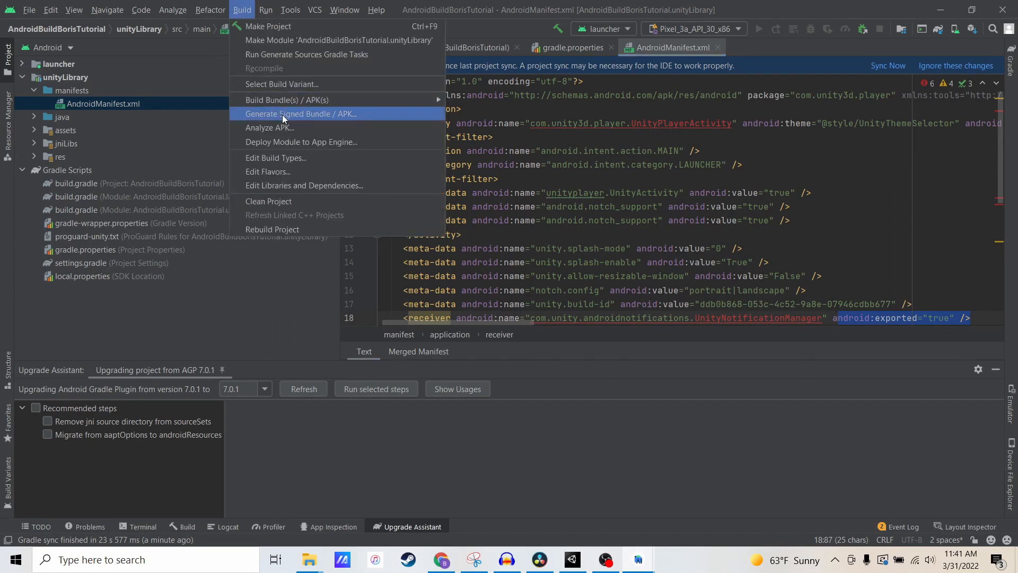
click(300, 113)
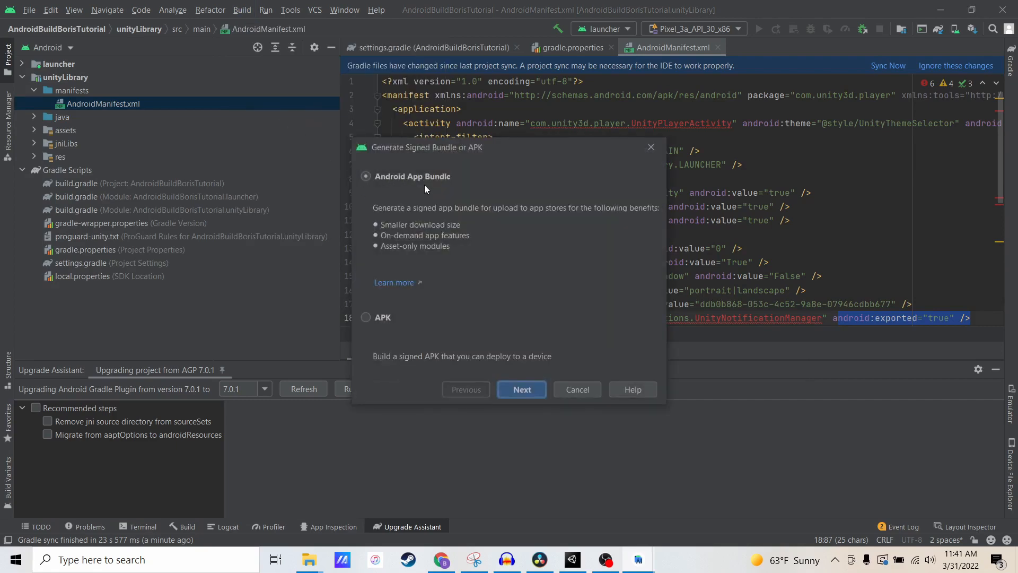
click(522, 390)
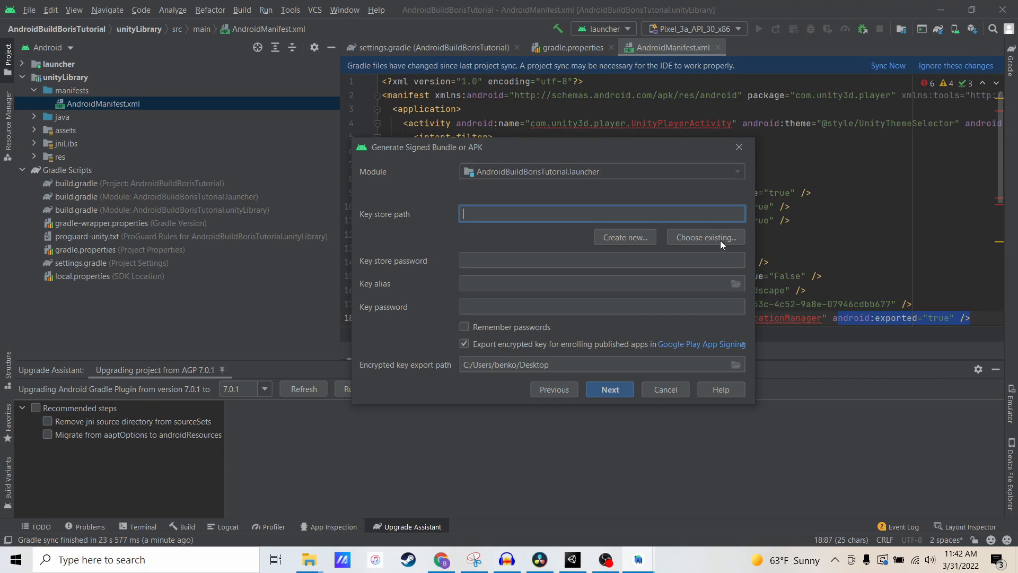
Step: Choose the existing Keystore.keystore file and enter the key alias 'boris tthe sloth'
click(706, 236)
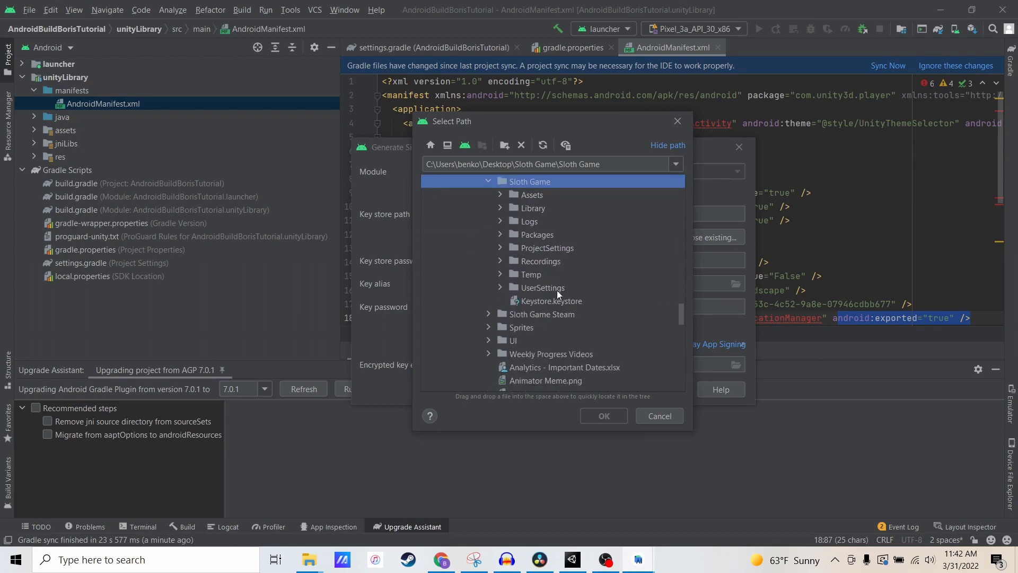
click(602, 415)
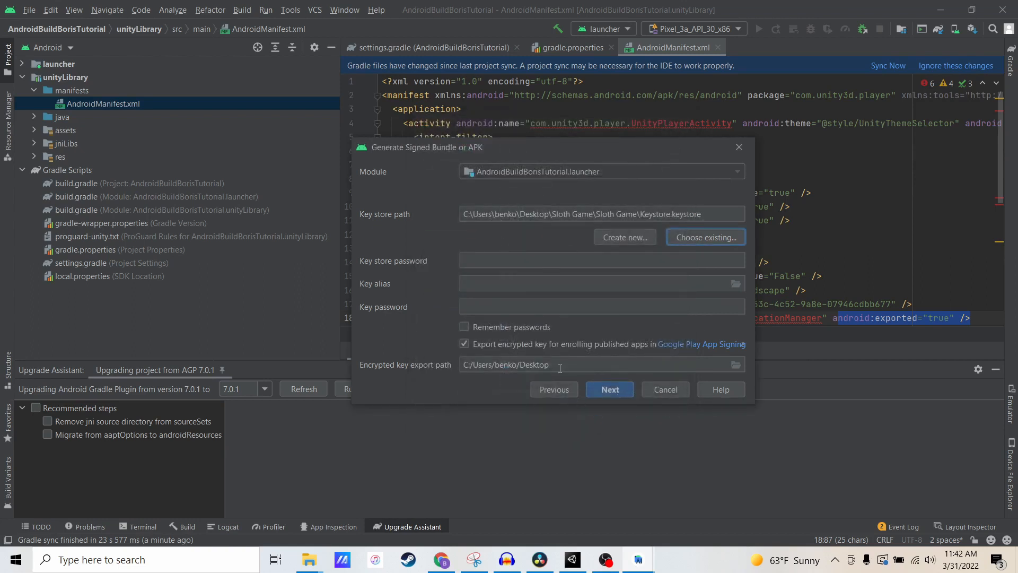
click(594, 283)
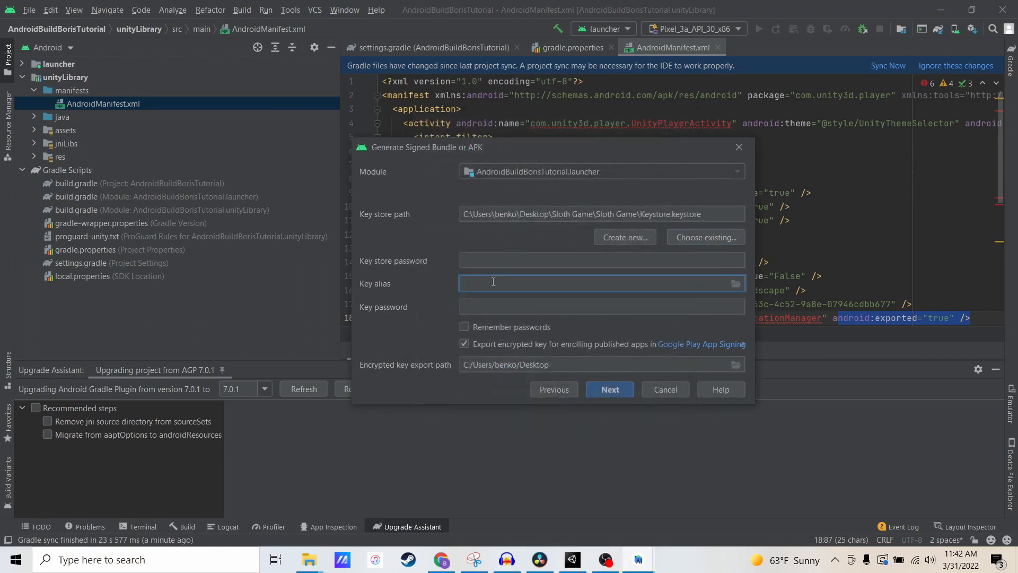
text(boris th)
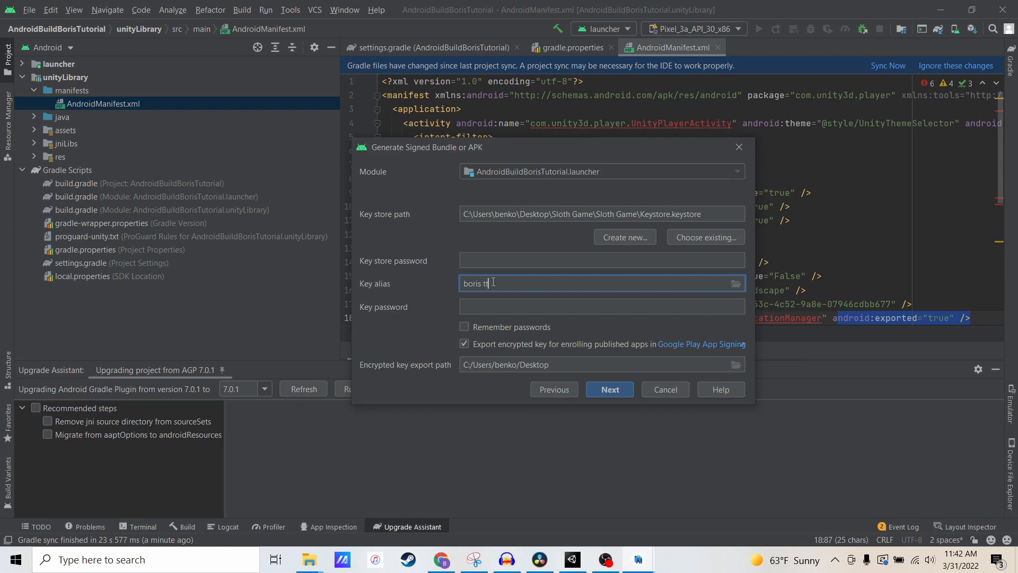
text(h)
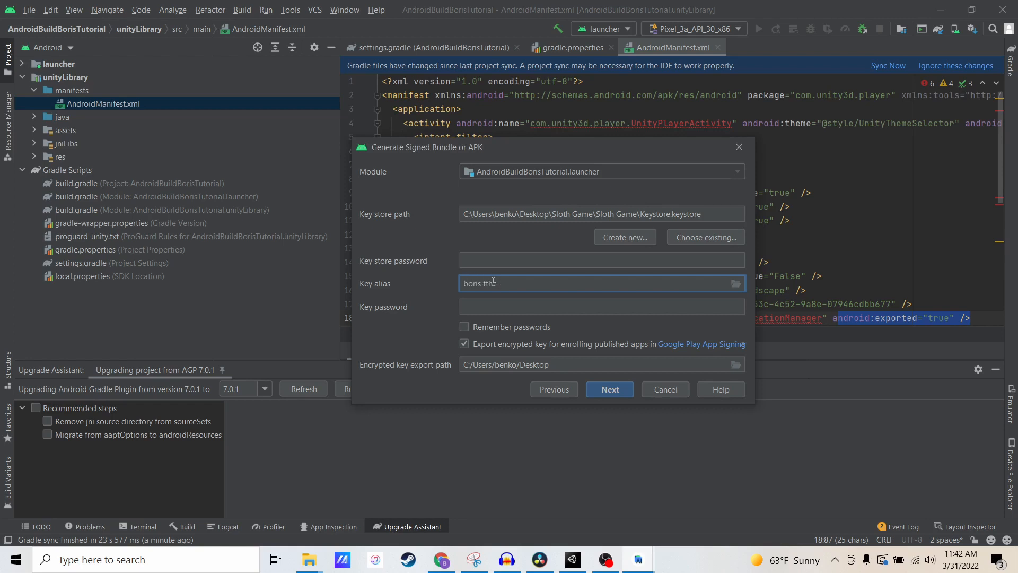
text(sloth)
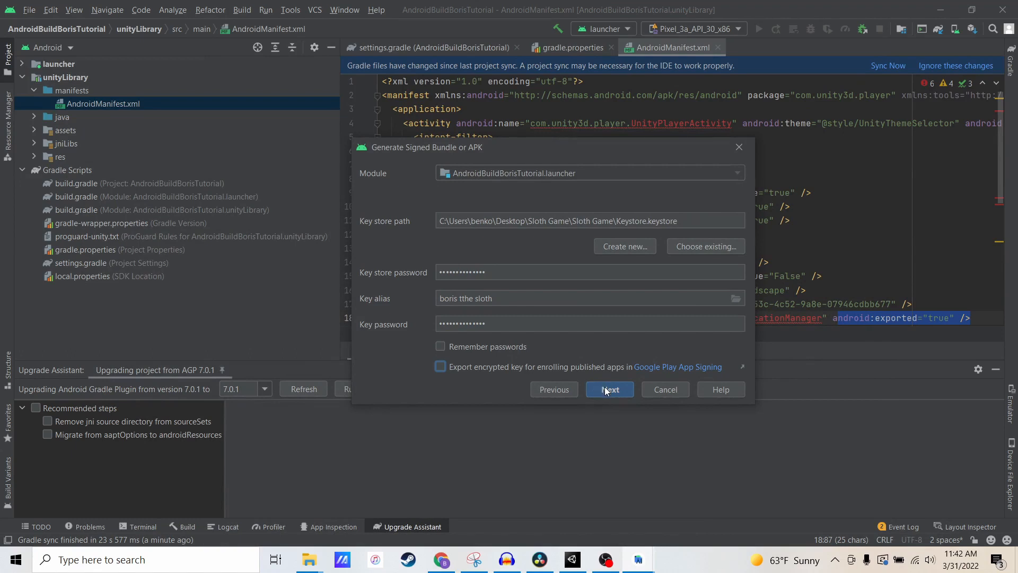
Step: Keep the launcher destination folder, choose the release build variant and finish to start the build
click(609, 389)
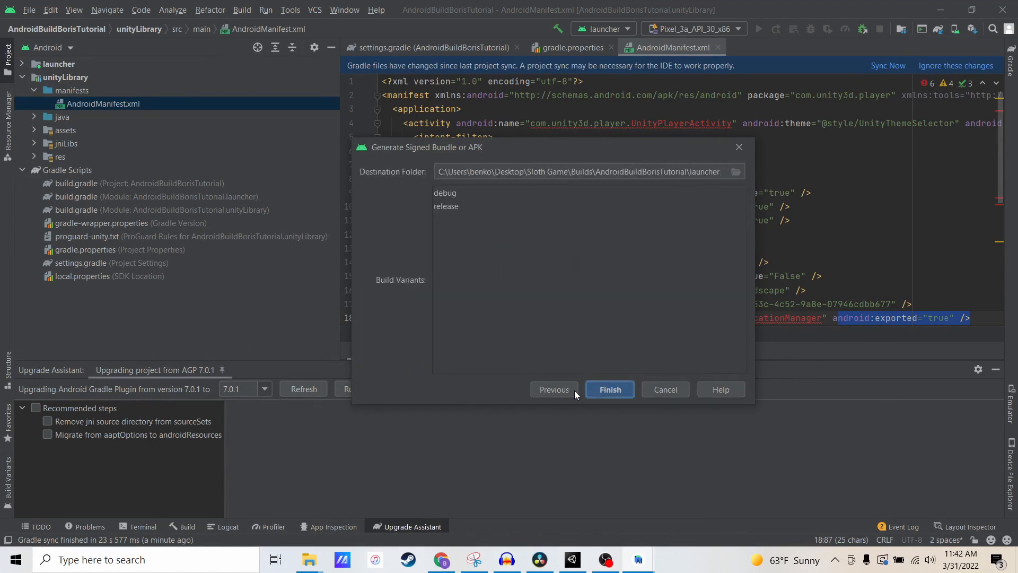
click(585, 172)
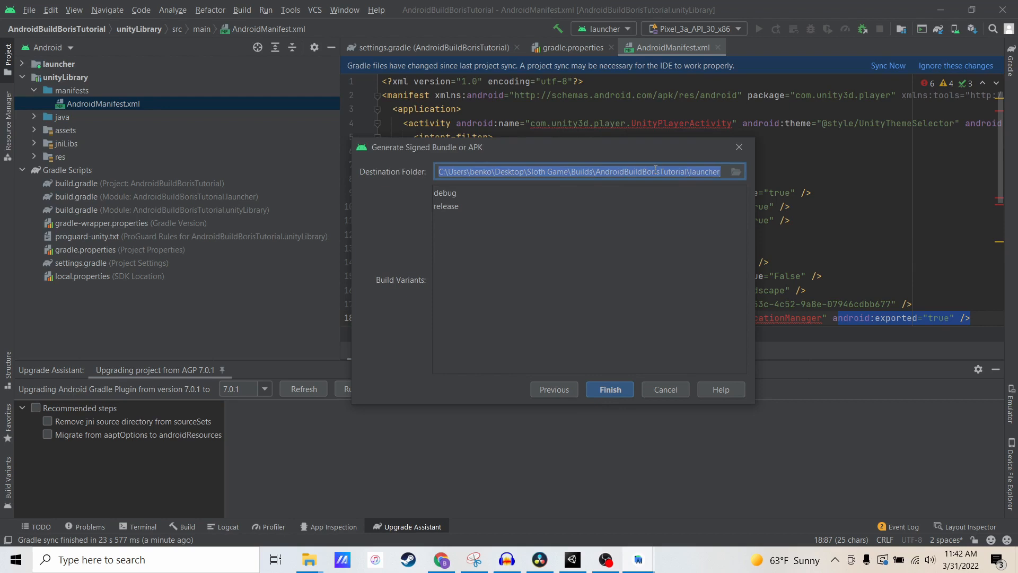
mouse_move(611, 329)
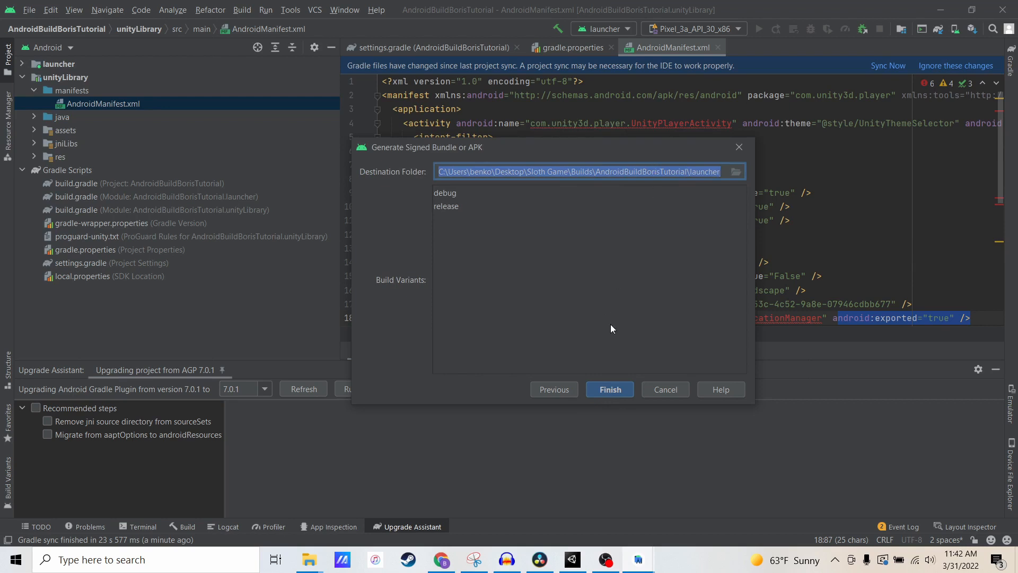
click(447, 206)
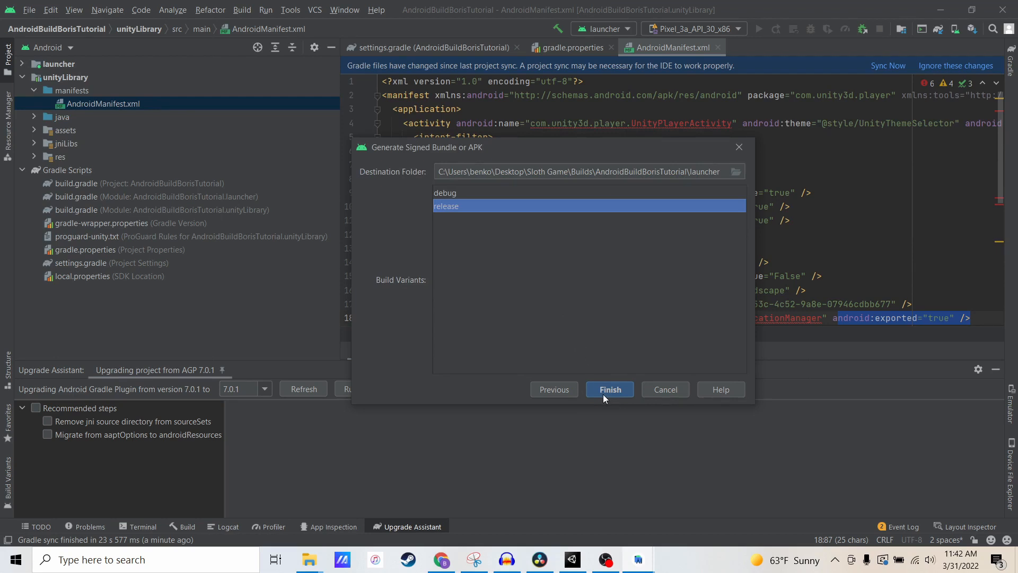
click(609, 390)
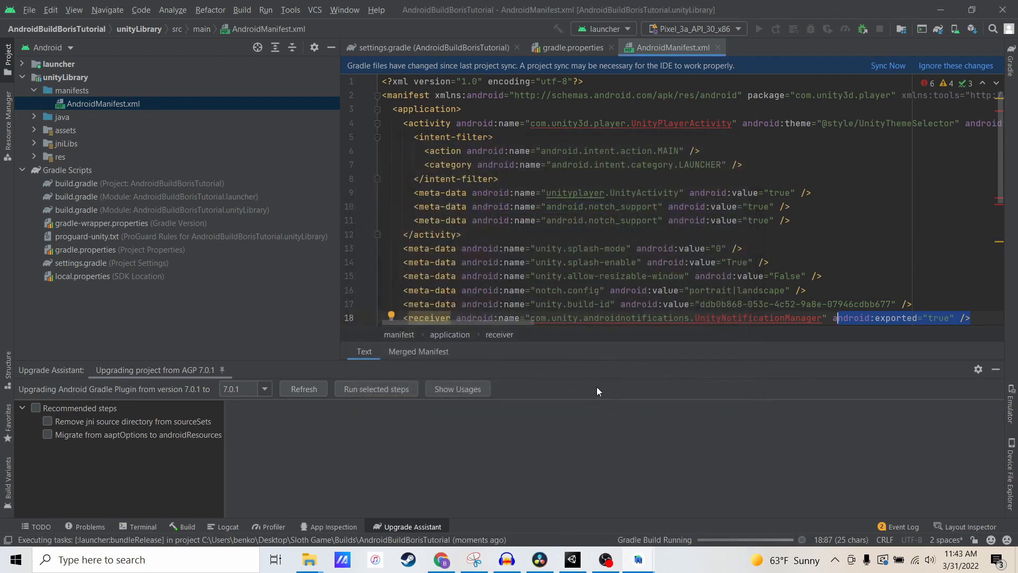
mouse_move(635, 544)
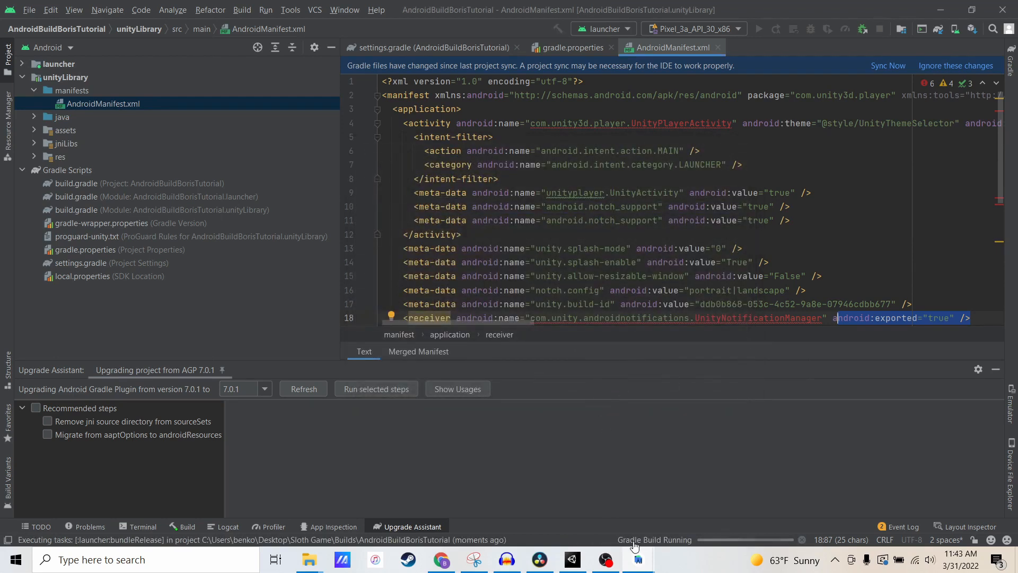
mouse_move(655, 540)
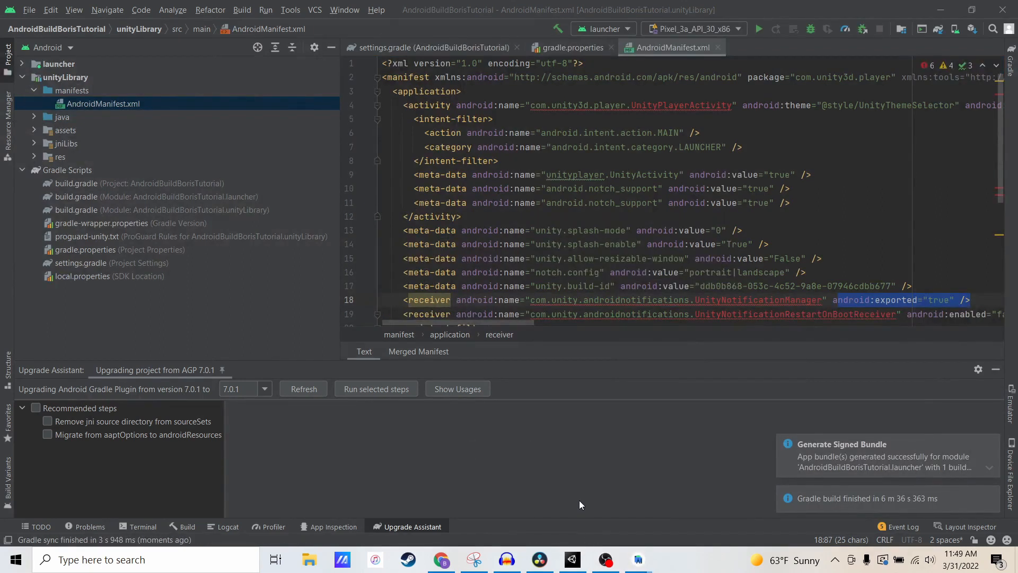
mouse_move(588, 517)
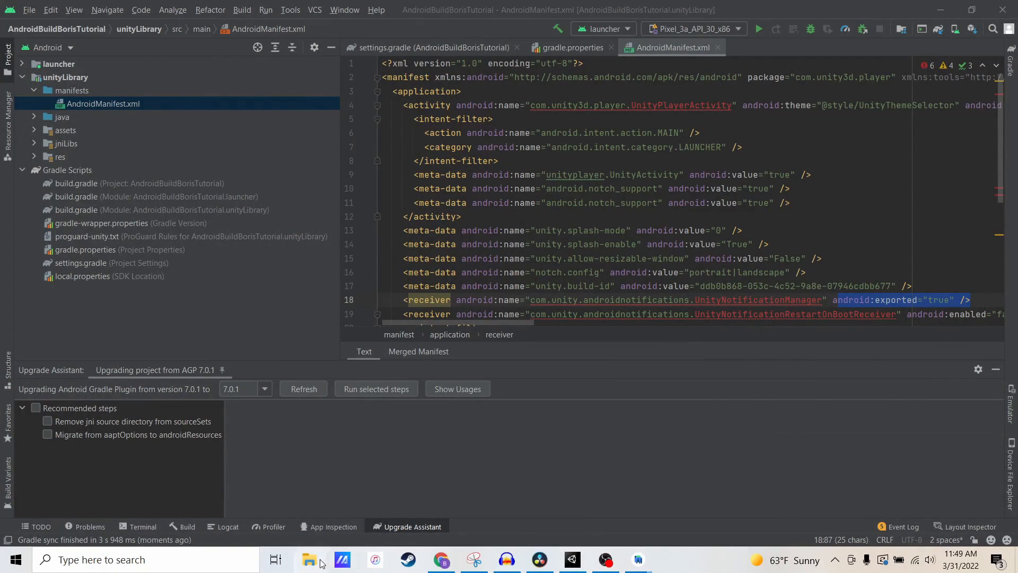
Step: In the launcher release folder, rename launcher-release.aab to 'Boris the Sloth.aab'
click(310, 559)
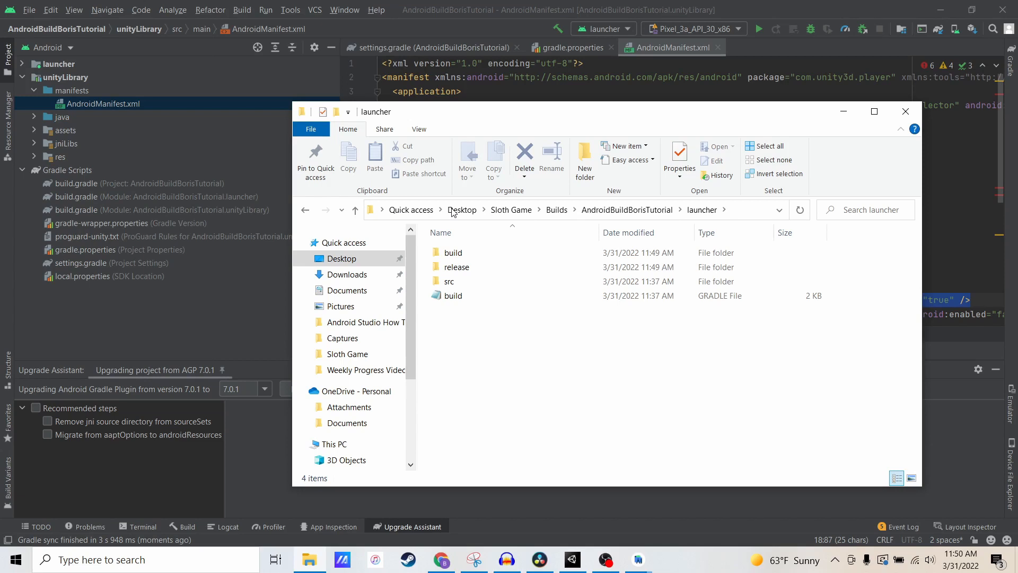
click(456, 267)
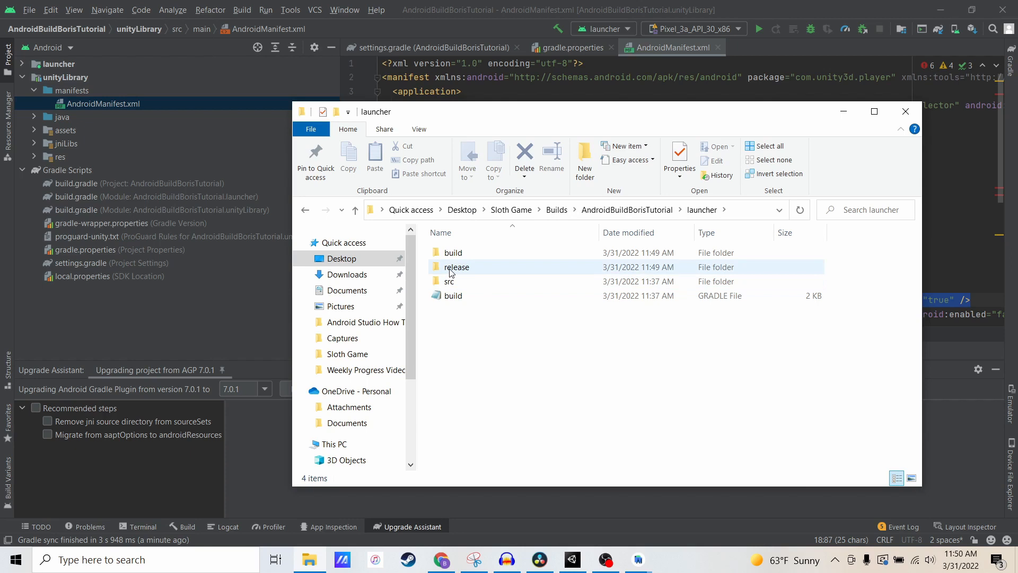
double_click(457, 268)
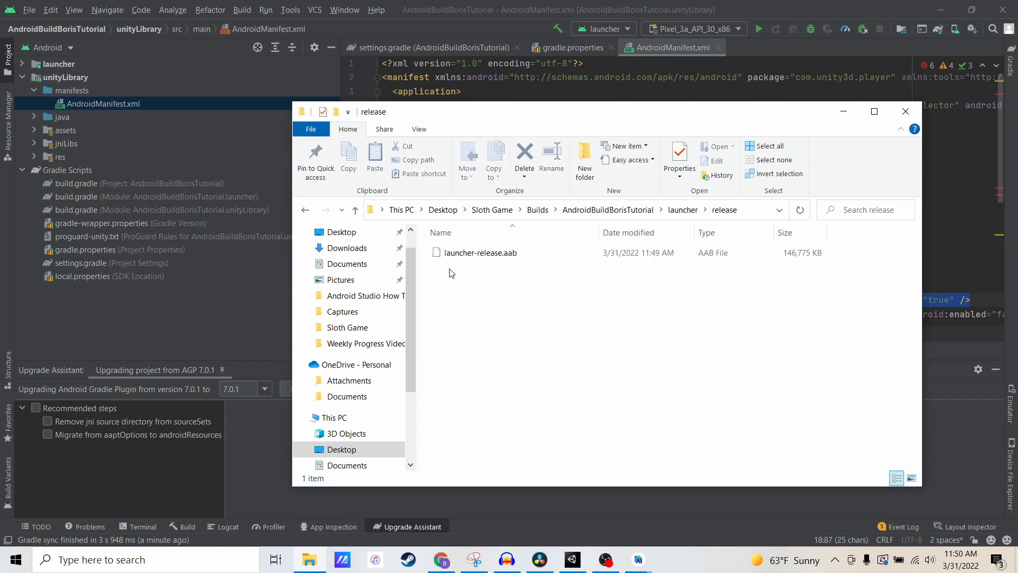
click(480, 253)
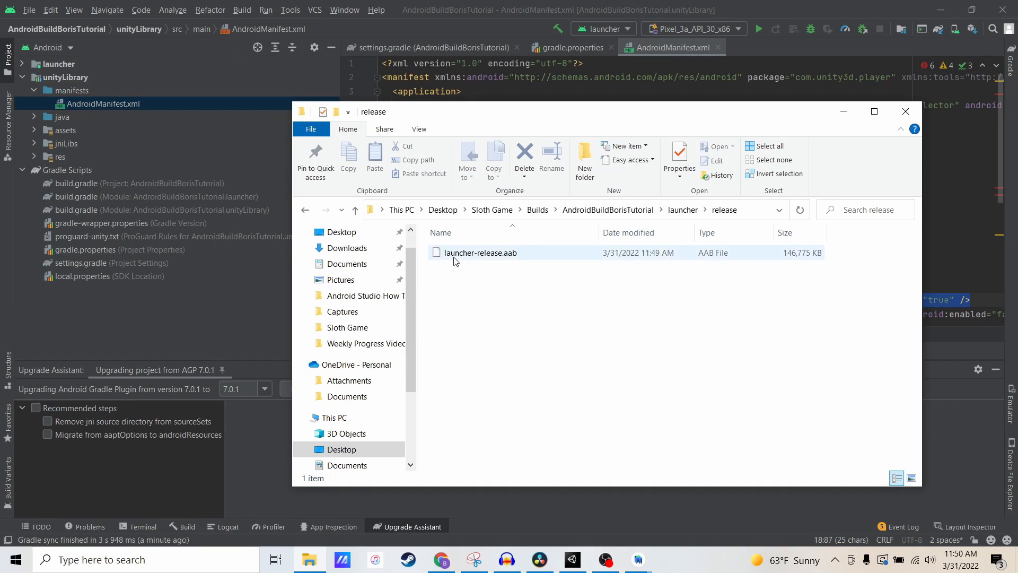
click(480, 252)
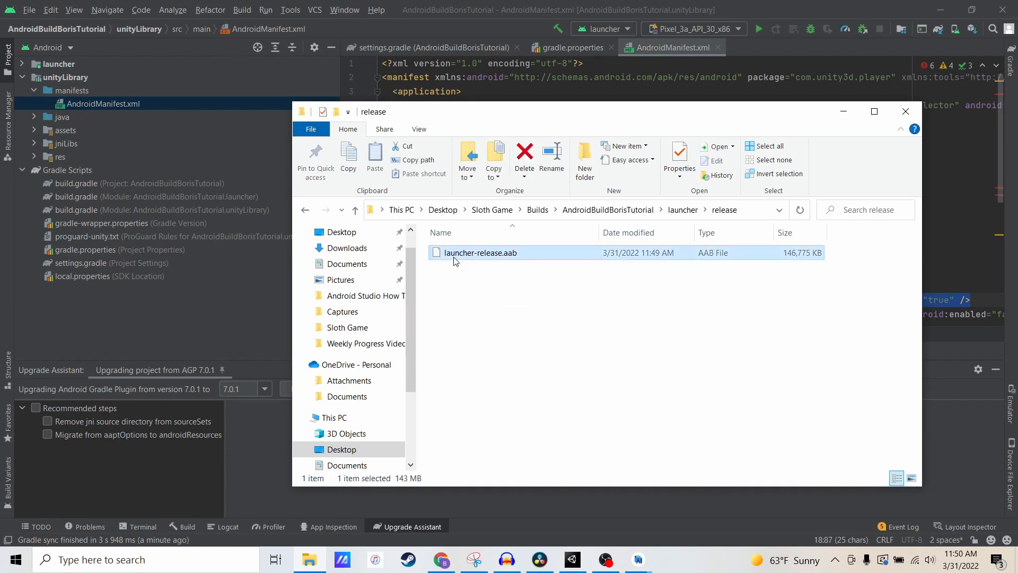
text(Boris the Sloth.aab)
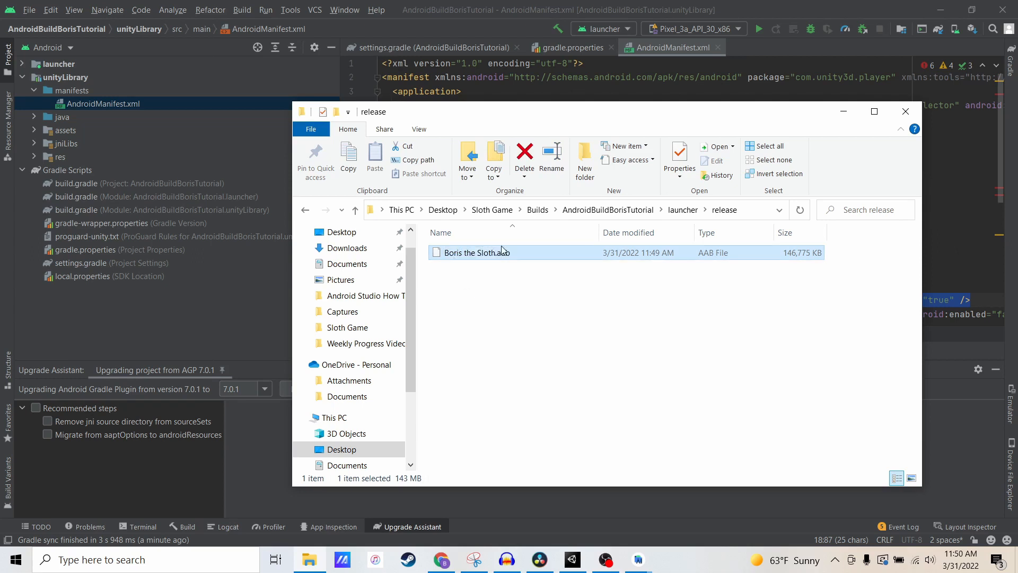
mouse_move(459, 261)
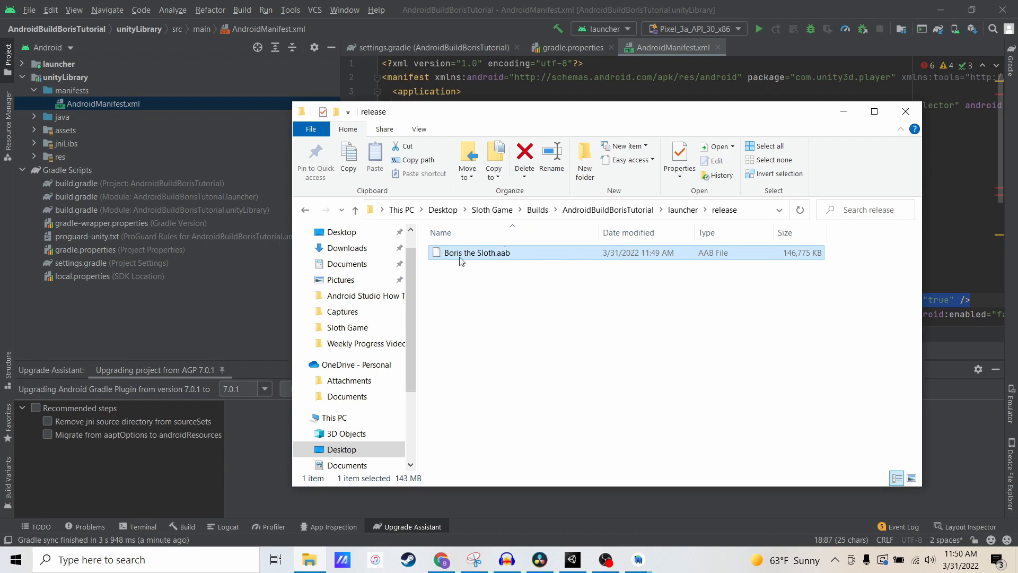